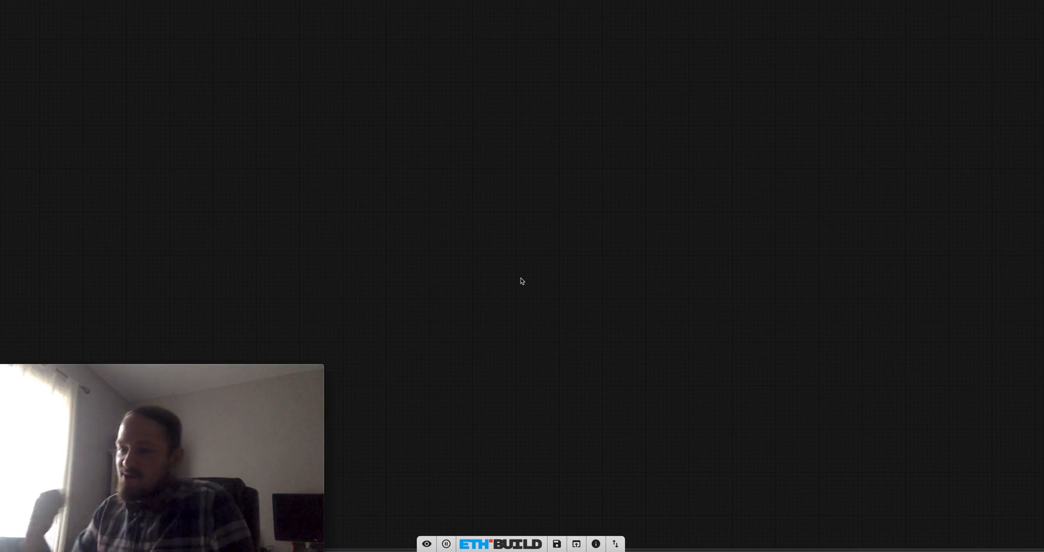
{"action": "mouse_move", "coordinate": [370, 171]}
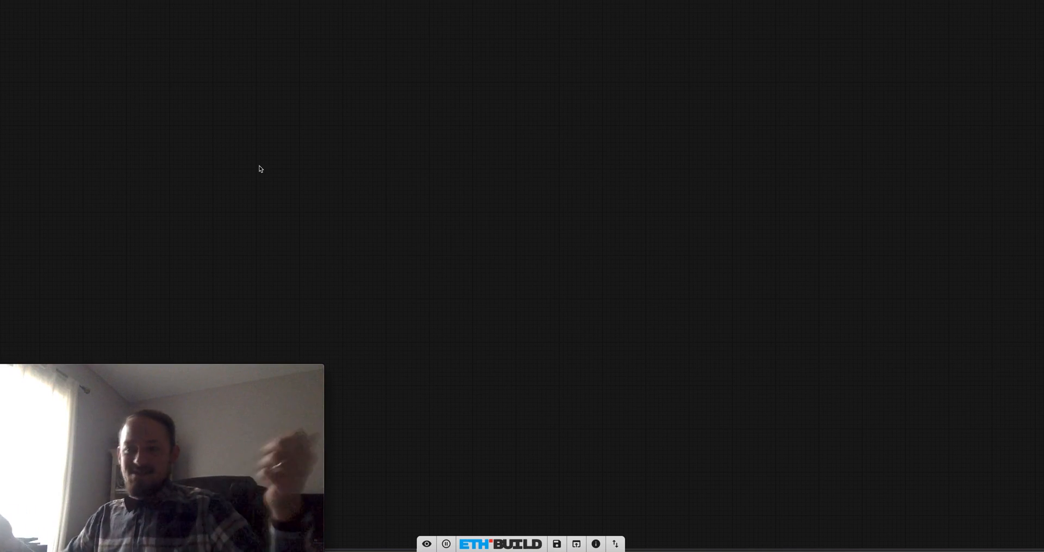
{"action": "mouse_move", "coordinate": [187, 129]}
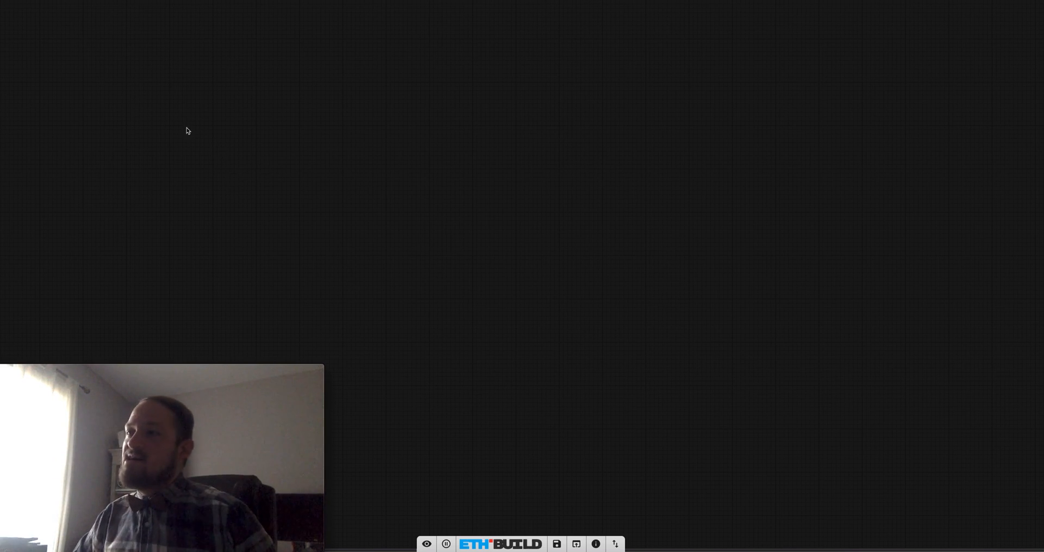
{"action": "mouse_move", "coordinate": [125, 70]}
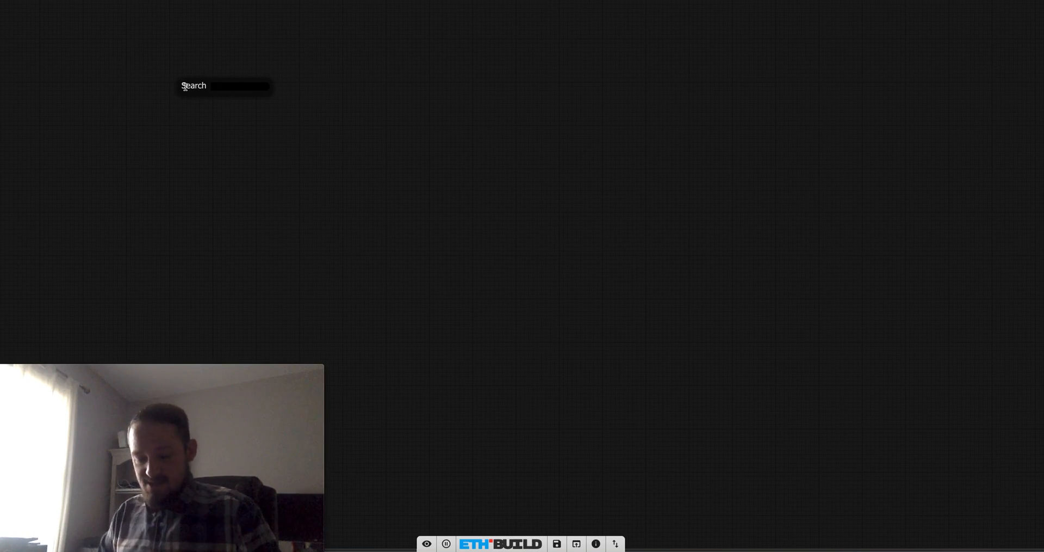
Enter 'hello world' as the text feeding the Hash node
{"action": "left_click", "coordinate": [194, 85]}
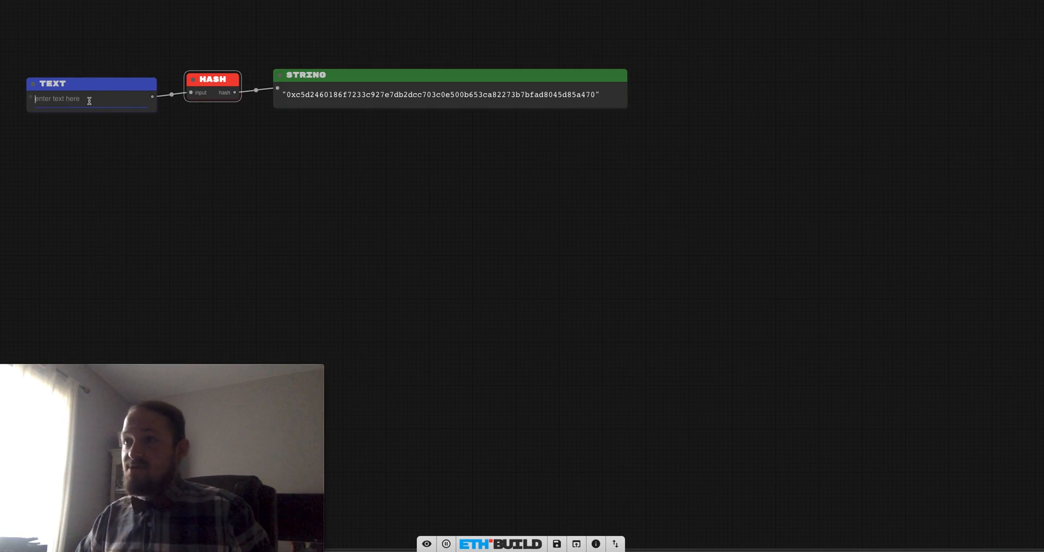
{"action": "type", "text": "hello worl"}
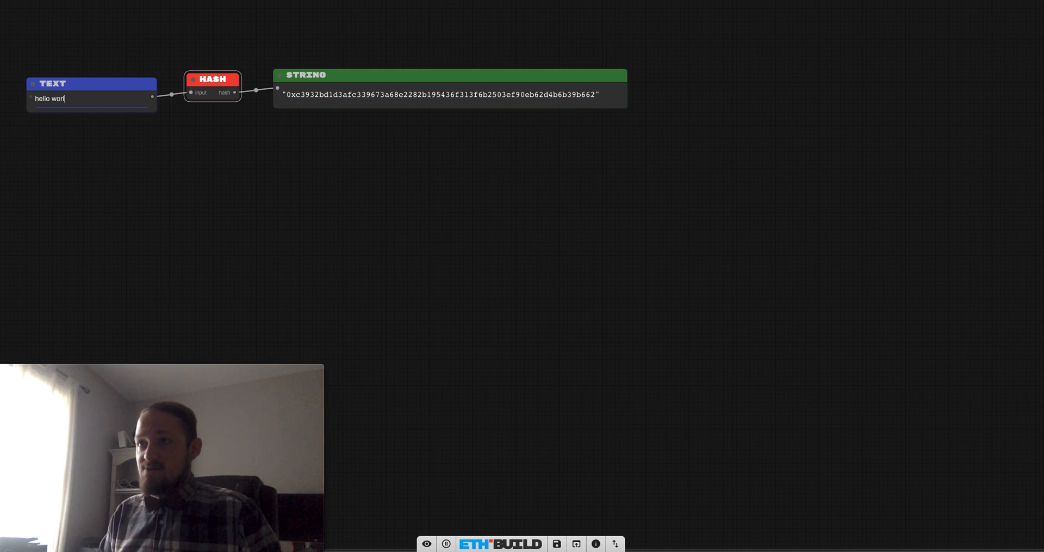
{"action": "type", "text": "d"}
{"action": "type", "text": "key"}
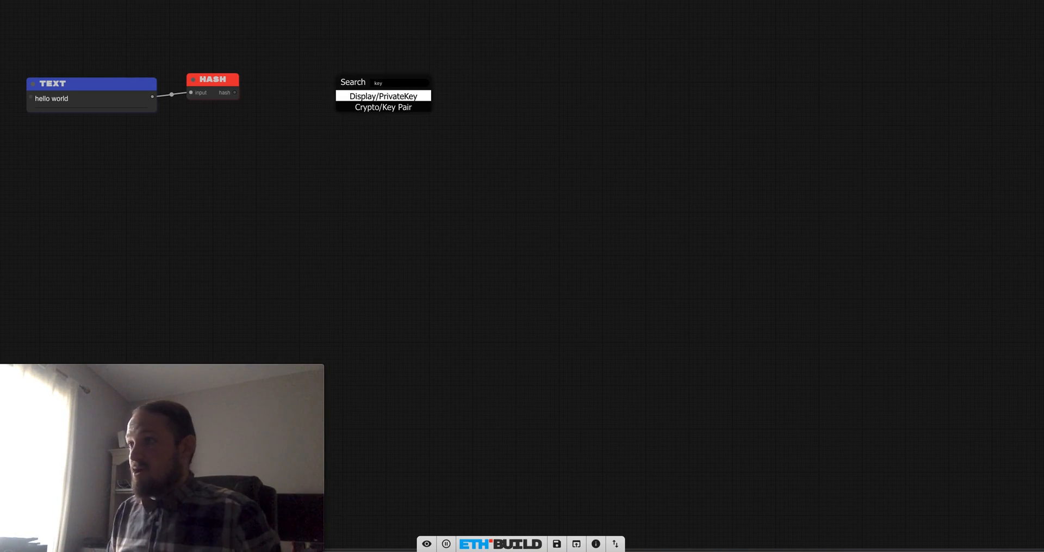
Add a Key Pair node fed by the hash of 'alice' as its private key
{"action": "left_click", "coordinate": [383, 107]}
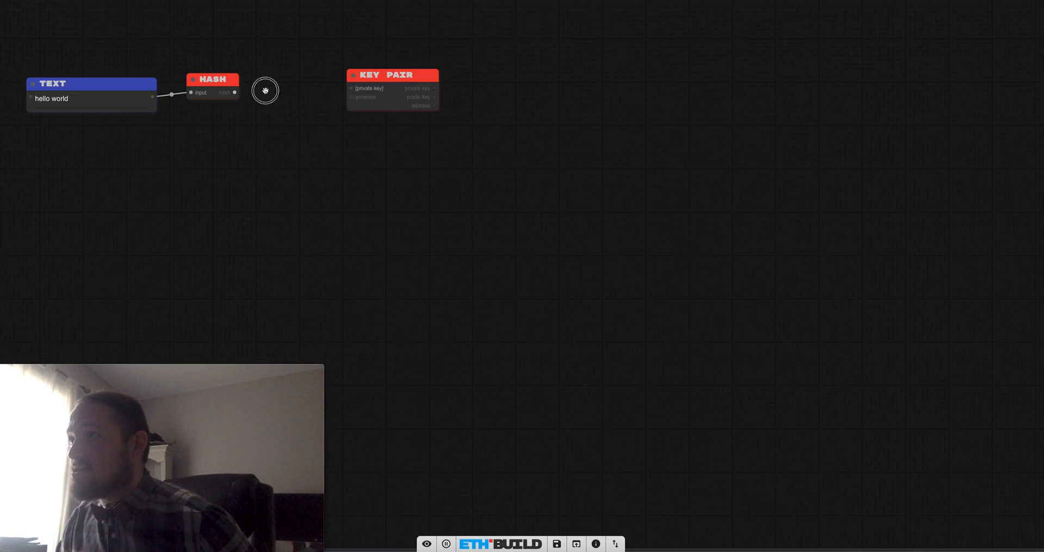
{"action": "left_click_drag", "start_coordinate": [235, 91], "coordinate": [352, 88]}
{"action": "type", "text": "alic"}
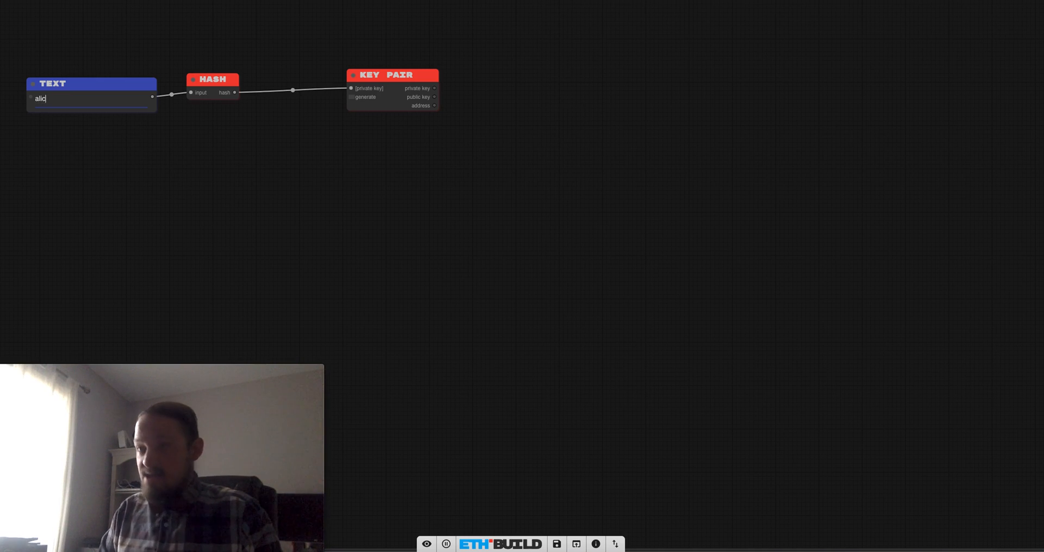
{"action": "left_click_drag", "start_coordinate": [393, 75], "coordinate": [352, 75]}
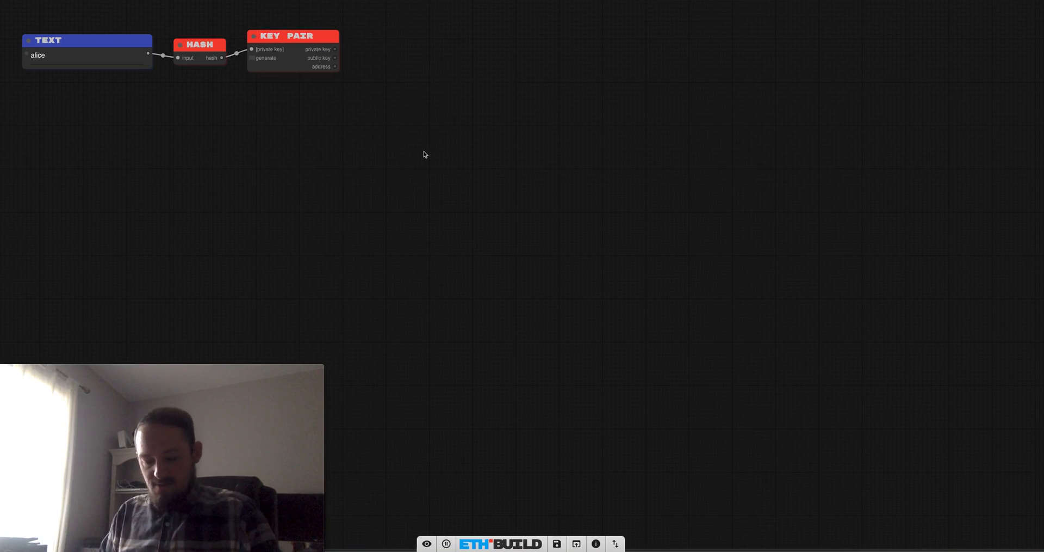
{"action": "double_click", "coordinate": [423, 154]}
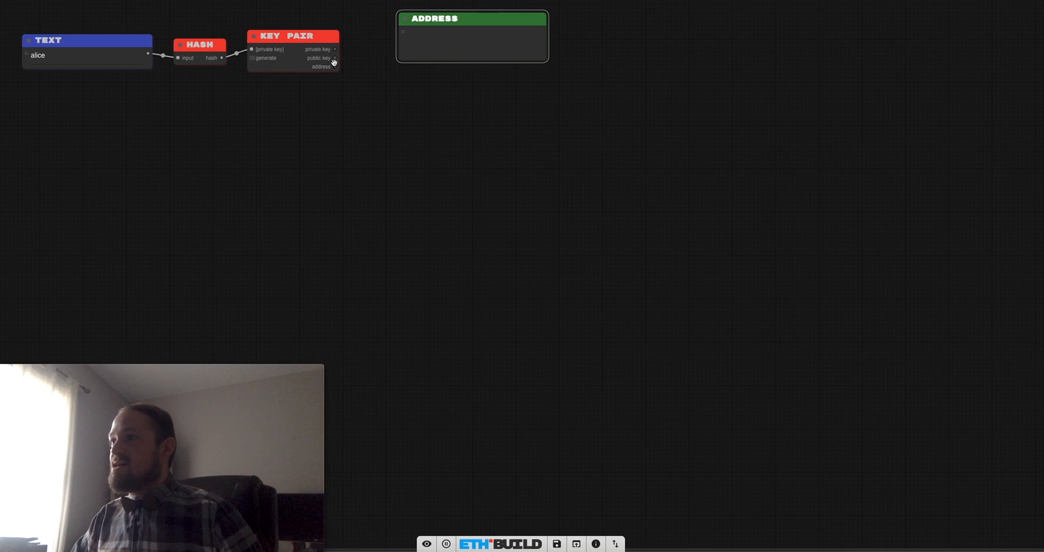
{"action": "mouse_move", "coordinate": [351, 61]}
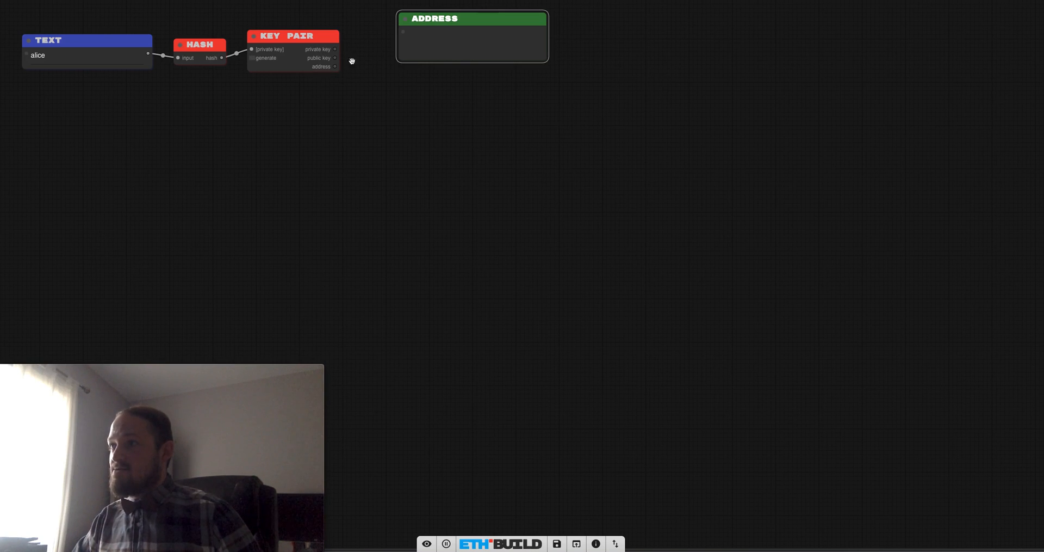
Wire the key pair's address output into an Address node showing 0x3288...dac6 beside it
{"action": "left_click_drag", "start_coordinate": [335, 66], "coordinate": [400, 31]}
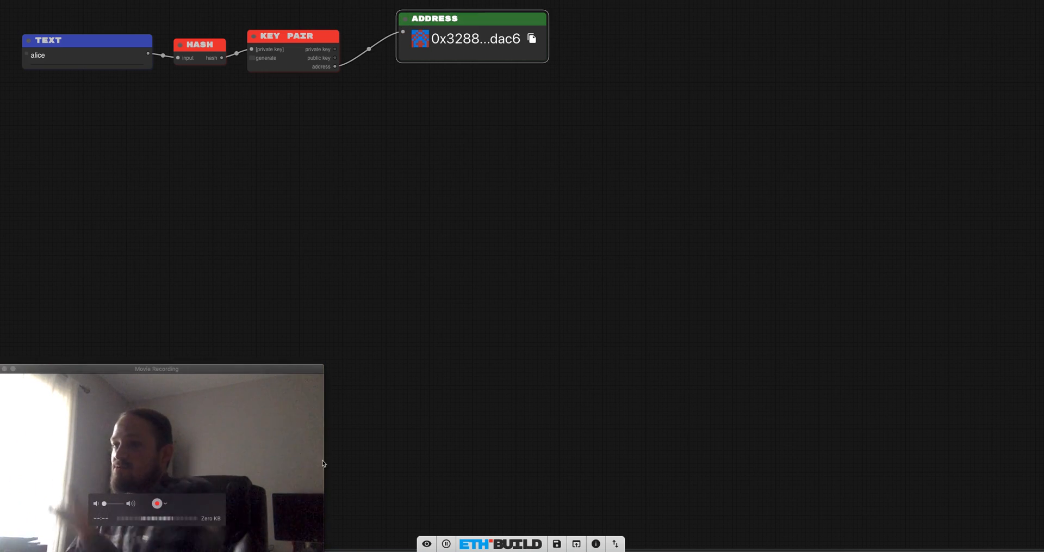
{"action": "left_click_drag", "start_coordinate": [473, 19], "coordinate": [392, 34]}
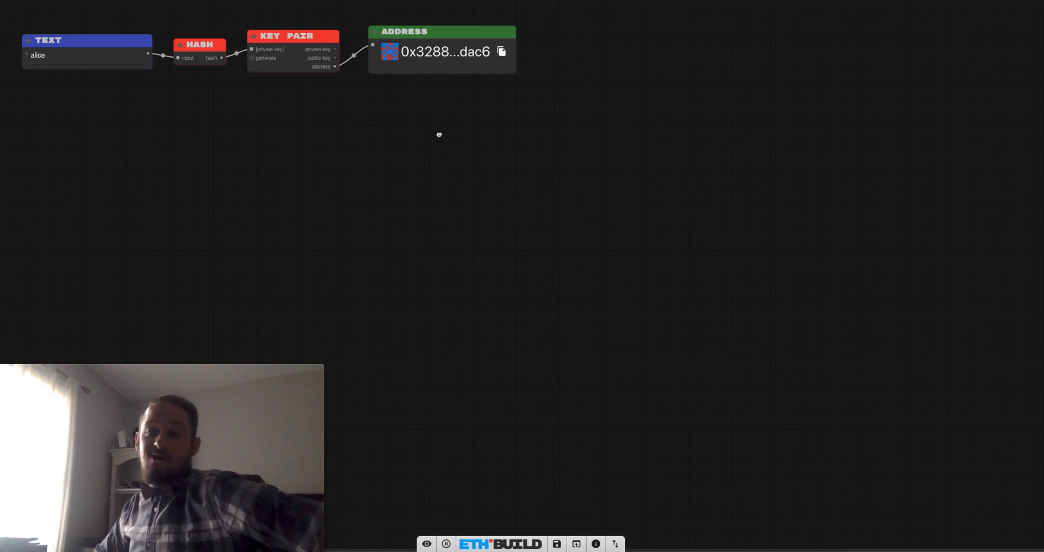
{"action": "mouse_move", "coordinate": [193, 126]}
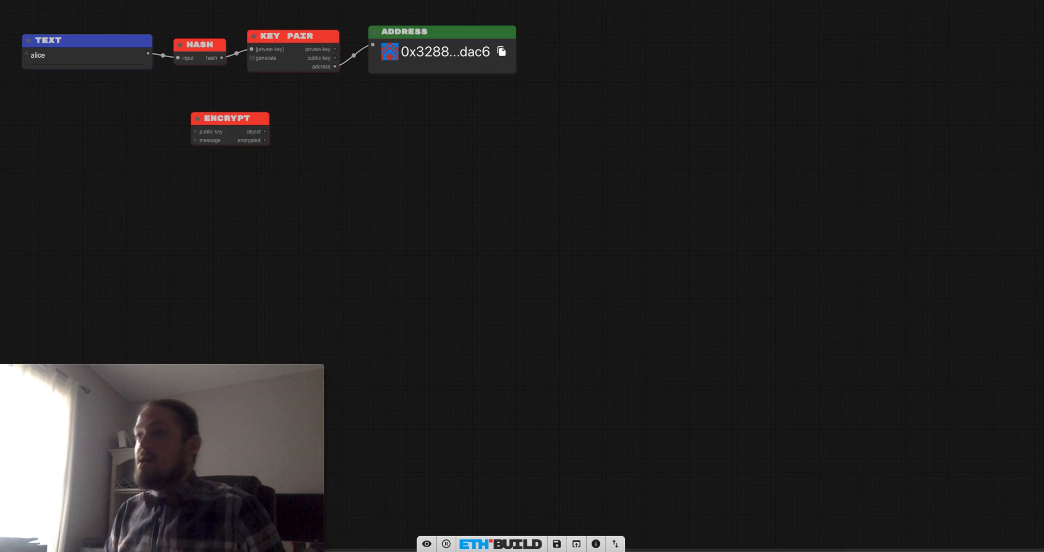
Place an Encrypt node lower left and a Decrypt node to its right under the key pair
{"action": "left_click_drag", "start_coordinate": [229, 118], "coordinate": [194, 158]}
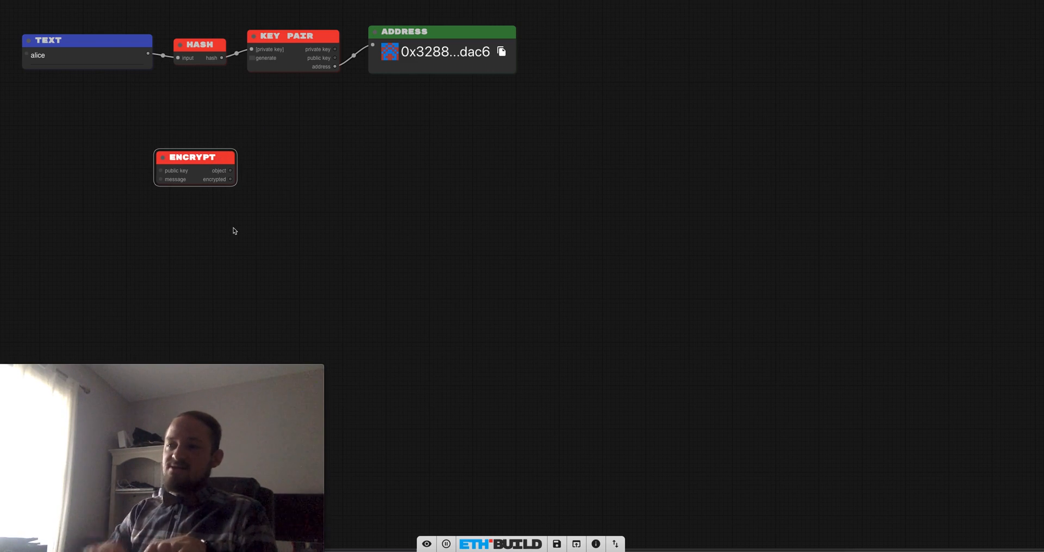
{"action": "mouse_move", "coordinate": [225, 226]}
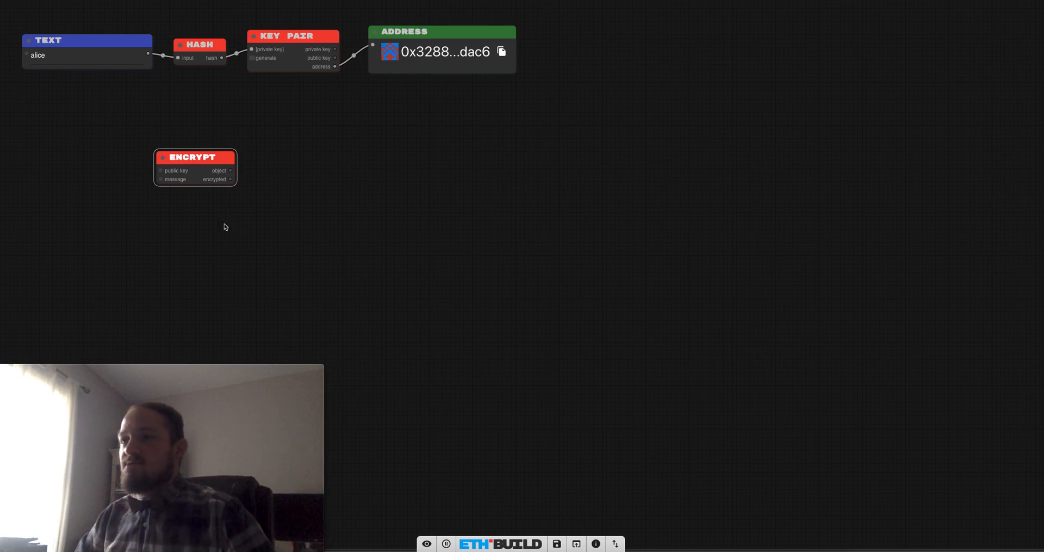
{"action": "left_click_drag", "start_coordinate": [195, 158], "coordinate": [170, 153]}
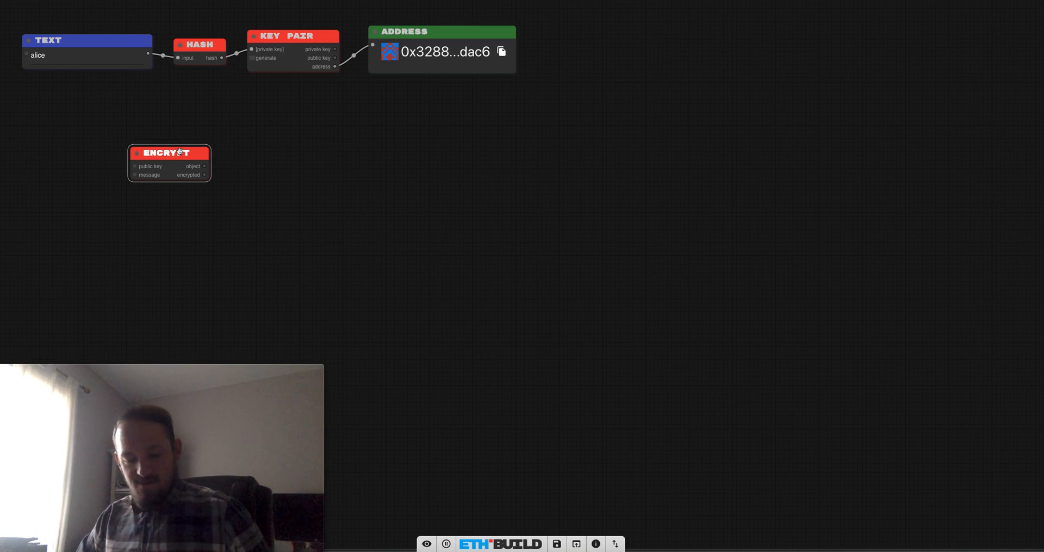
{"action": "mouse_move", "coordinate": [228, 196]}
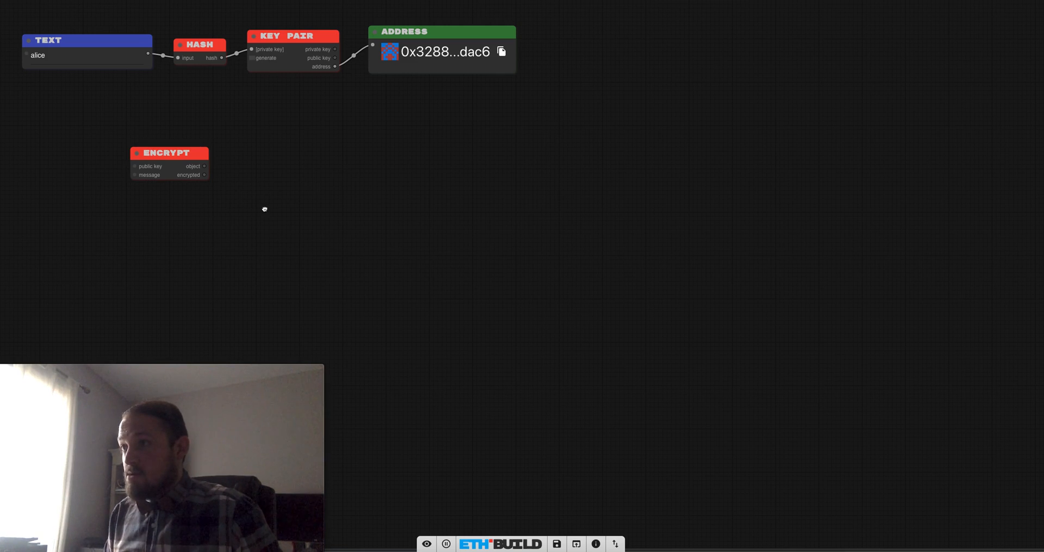
{"action": "double_click", "coordinate": [265, 209]}
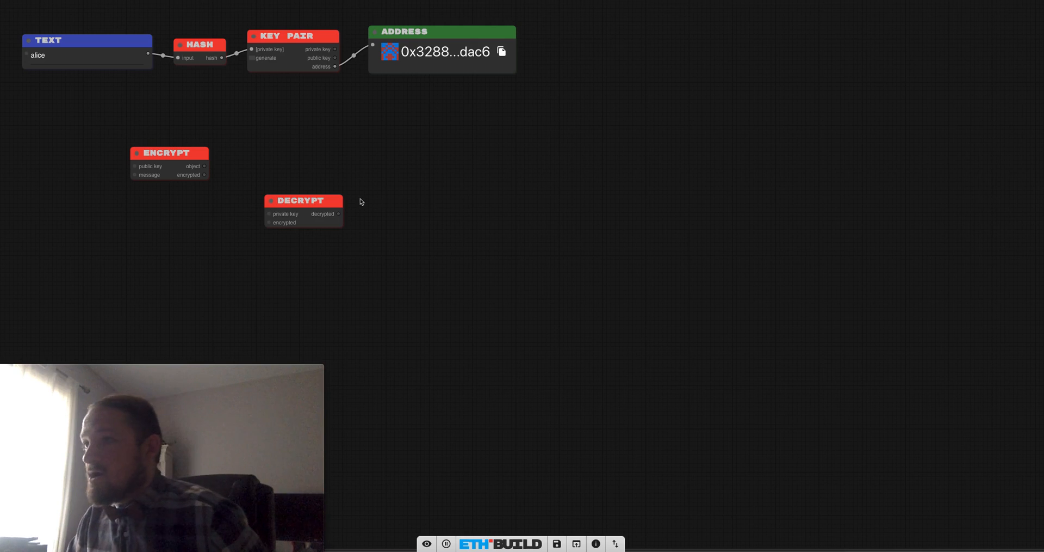
{"action": "left_click_drag", "start_coordinate": [301, 200], "coordinate": [414, 157]}
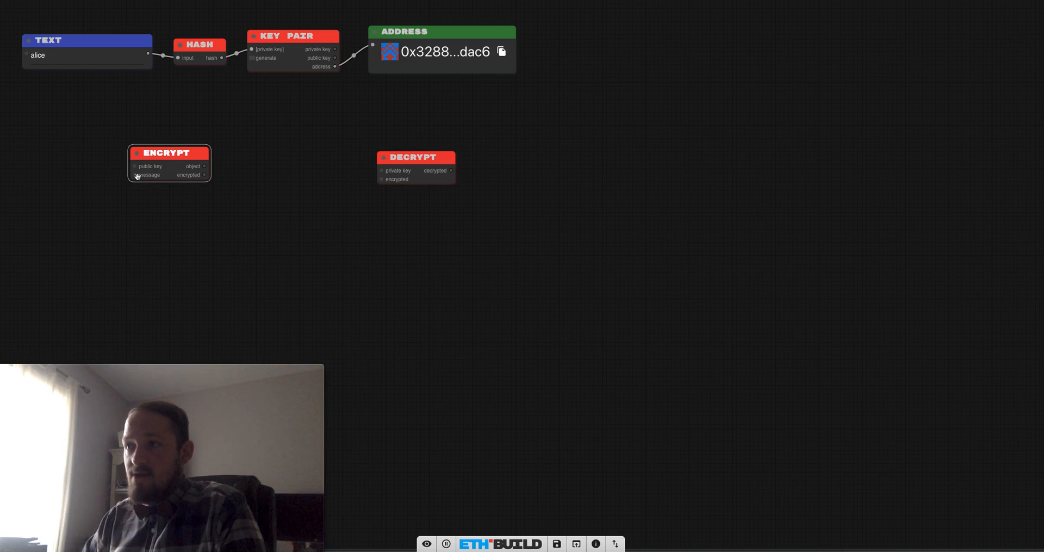
{"action": "mouse_move", "coordinate": [278, 178]}
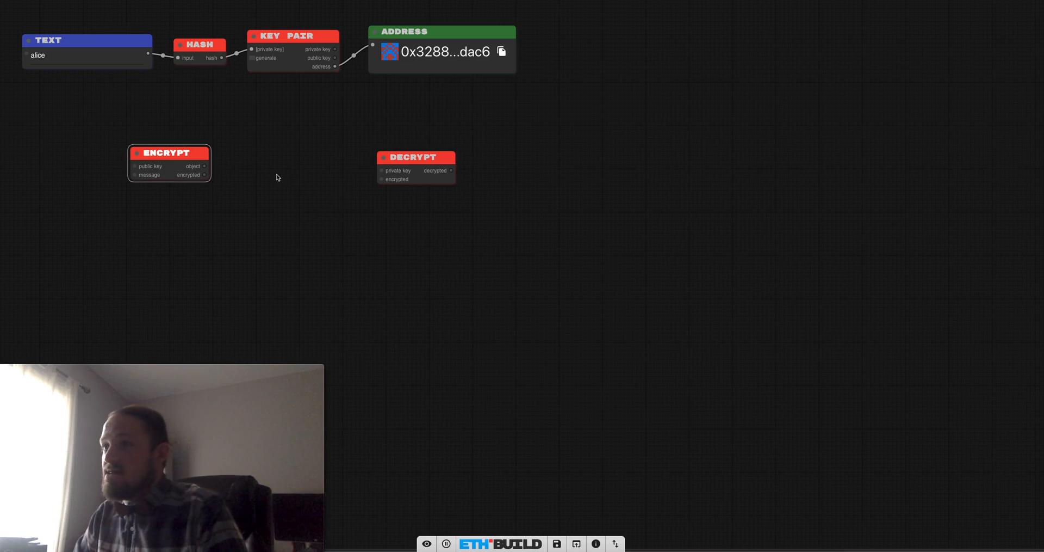
{"action": "mouse_move", "coordinate": [374, 177]}
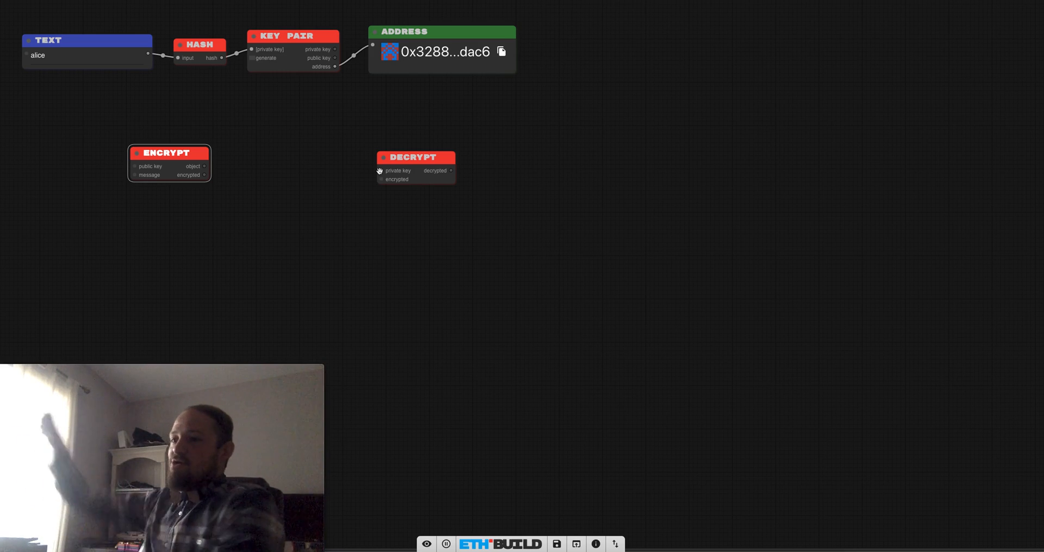
{"action": "mouse_move", "coordinate": [268, 149]}
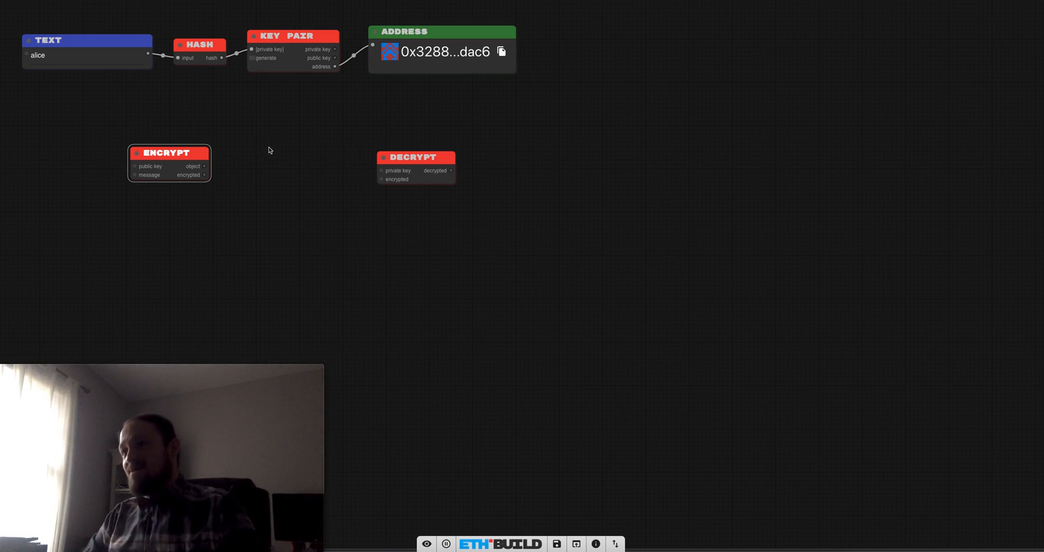
{"action": "mouse_move", "coordinate": [163, 152]}
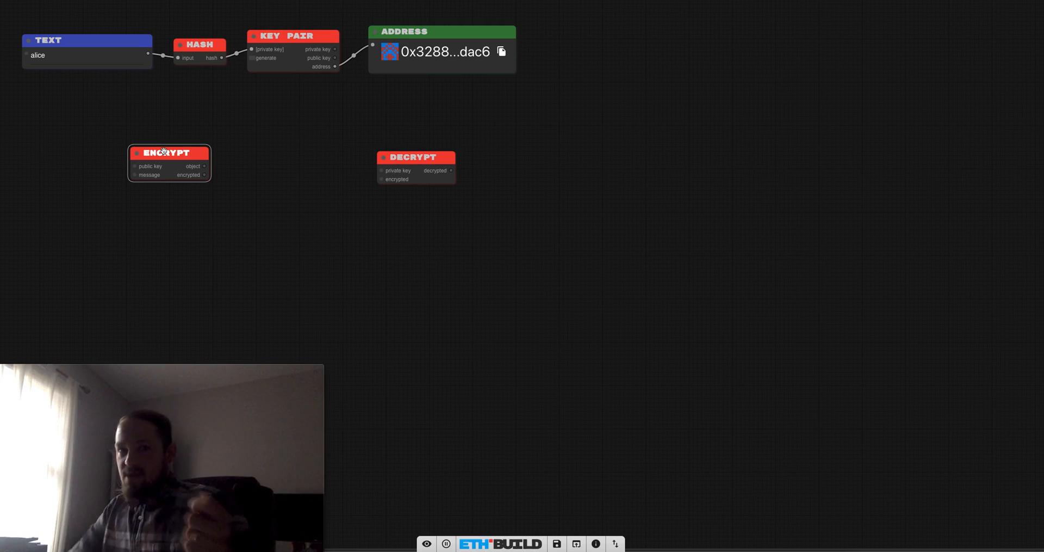
{"action": "mouse_move", "coordinate": [320, 80]}
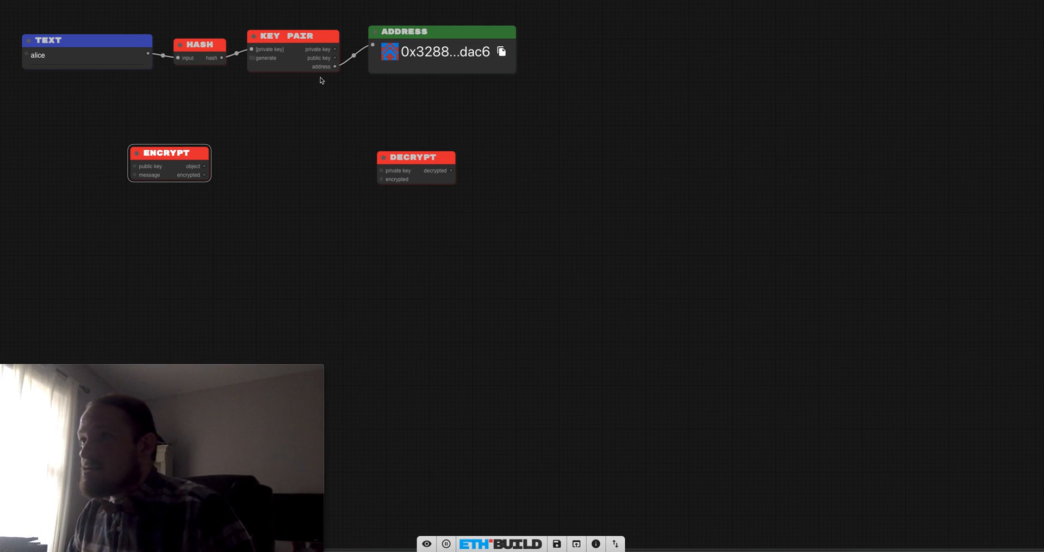
Connect alice's public key to Encrypt, briefly view it as a string, then remove that display
{"action": "left_click_drag", "start_coordinate": [335, 58], "coordinate": [100, 172]}
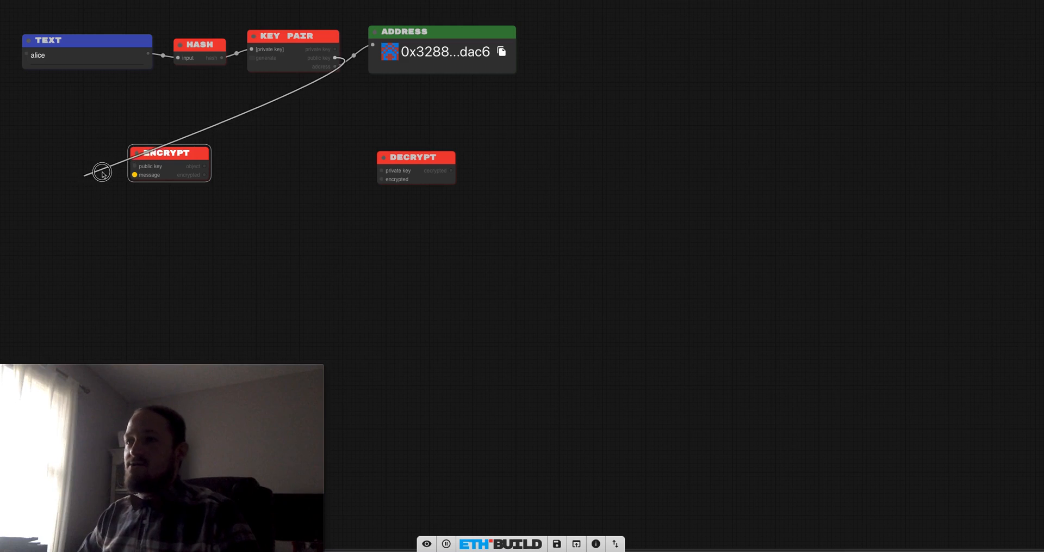
{"action": "left_click_drag", "start_coordinate": [169, 152], "coordinate": [254, 163]}
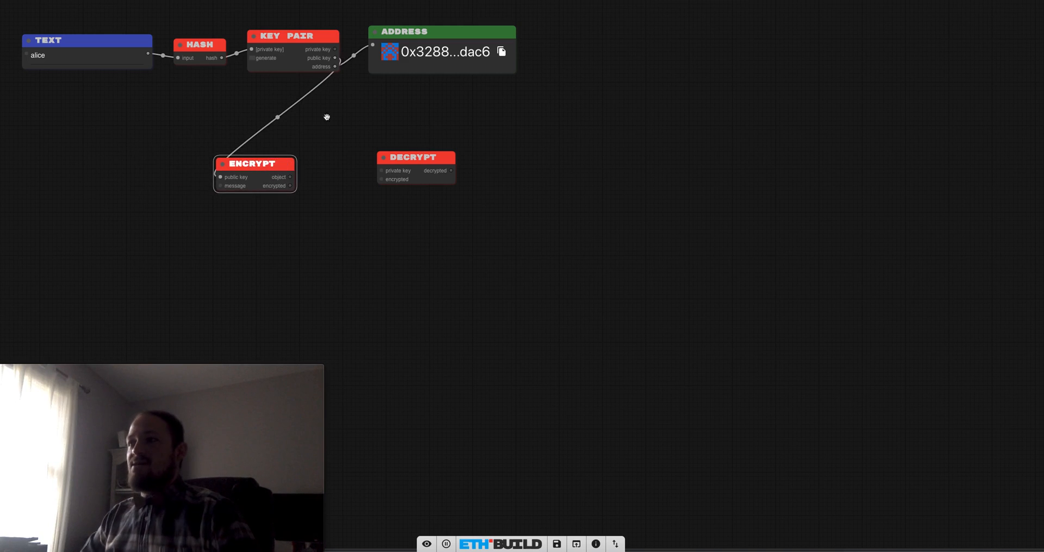
{"action": "left_click_drag", "start_coordinate": [443, 32], "coordinate": [568, 113]}
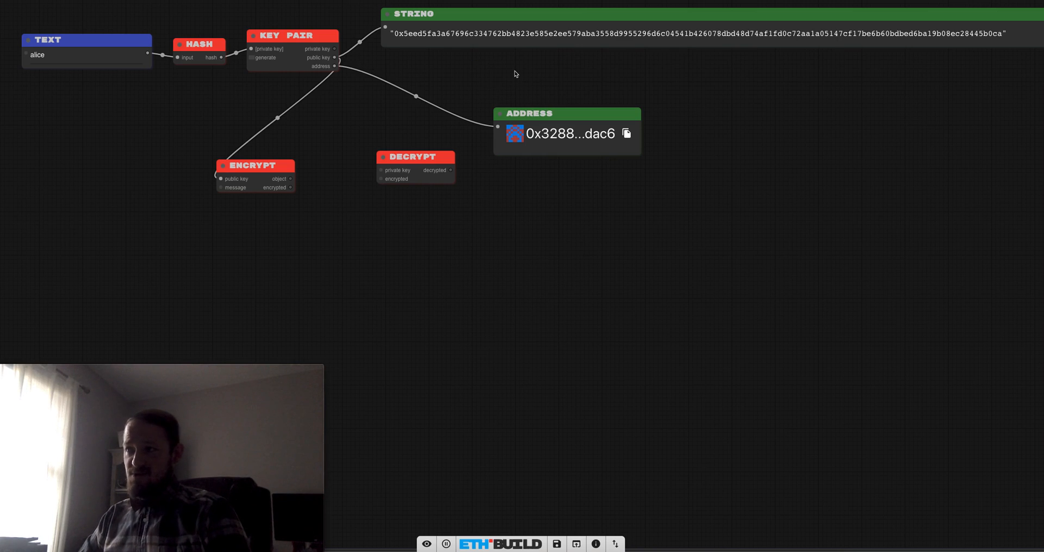
{"action": "mouse_move", "coordinate": [550, 80]}
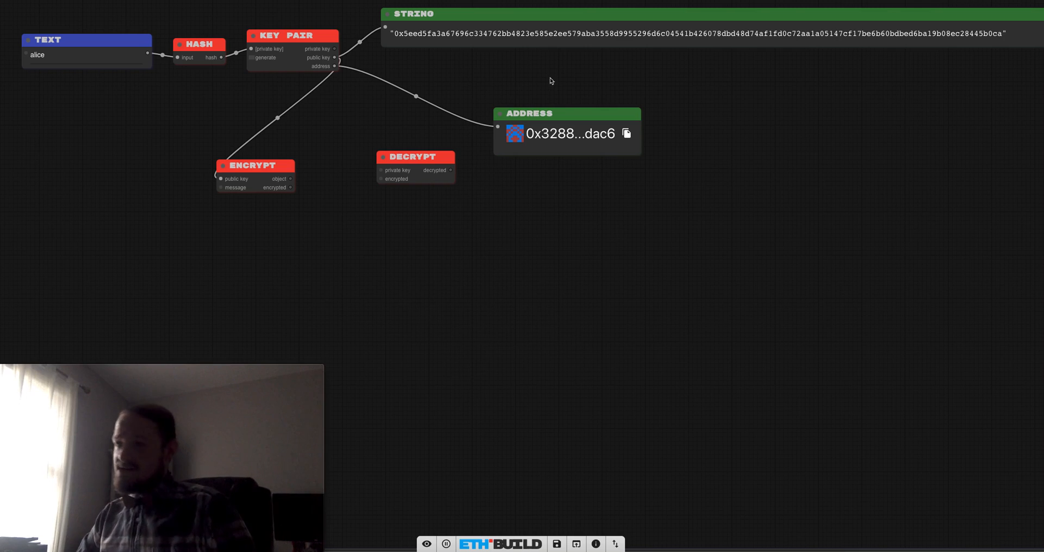
{"action": "left_click_drag", "start_coordinate": [530, 113], "coordinate": [459, 61]}
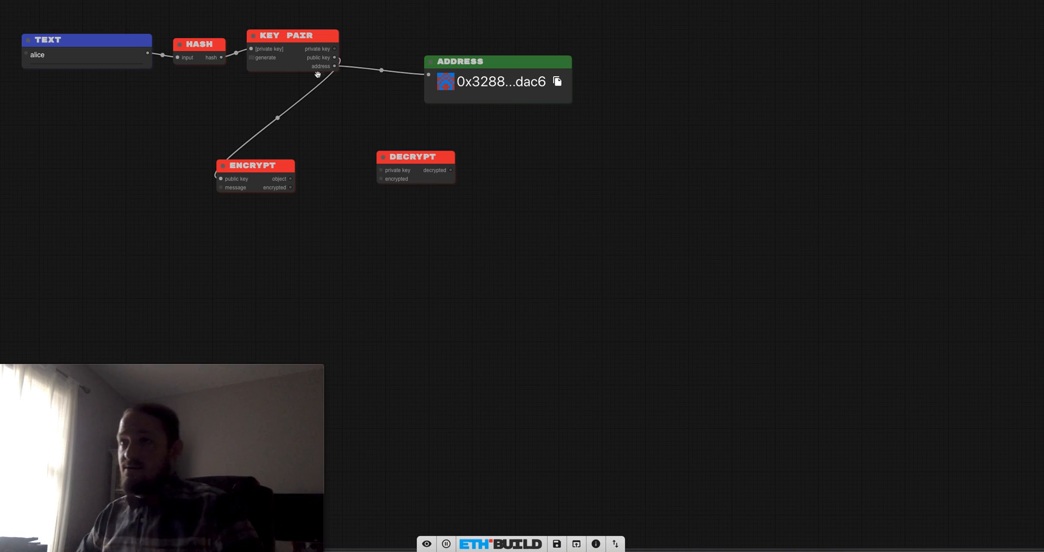
{"action": "left_click_drag", "start_coordinate": [497, 61], "coordinate": [442, 22]}
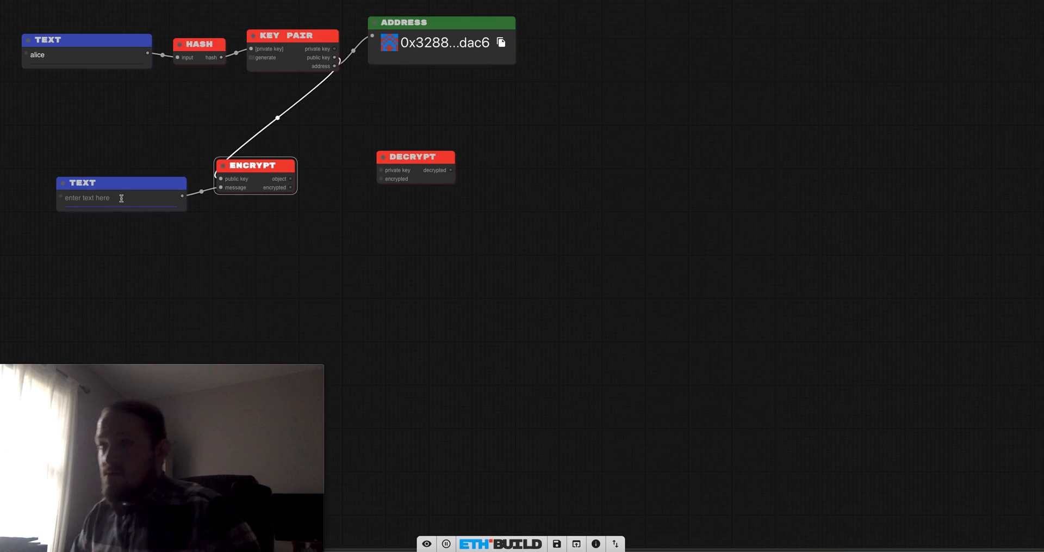
Enter the message 'hello world this is alice for alice' for encryption
{"action": "type", "text": "hello world"}
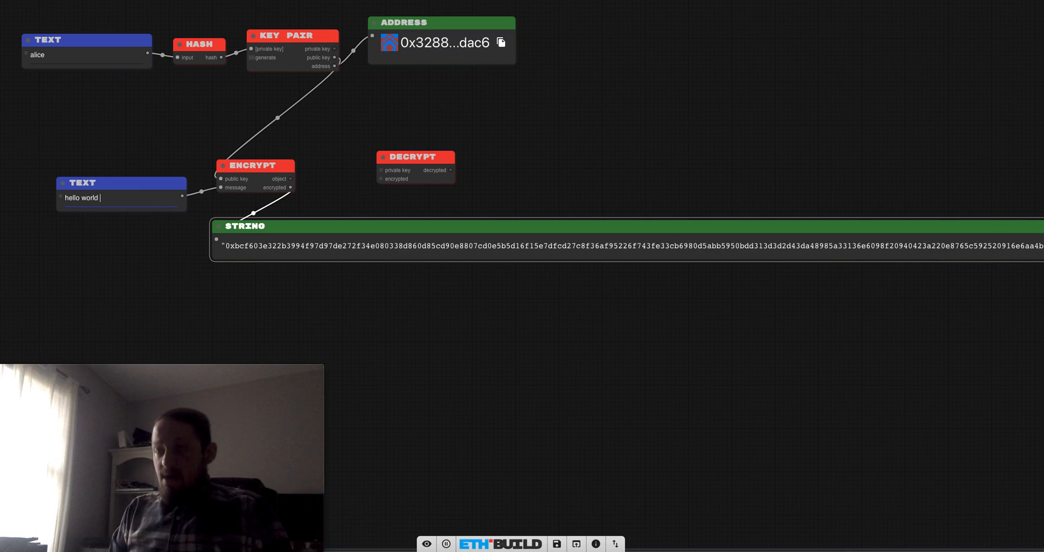
{"action": "type", "text": "this is alice for"}
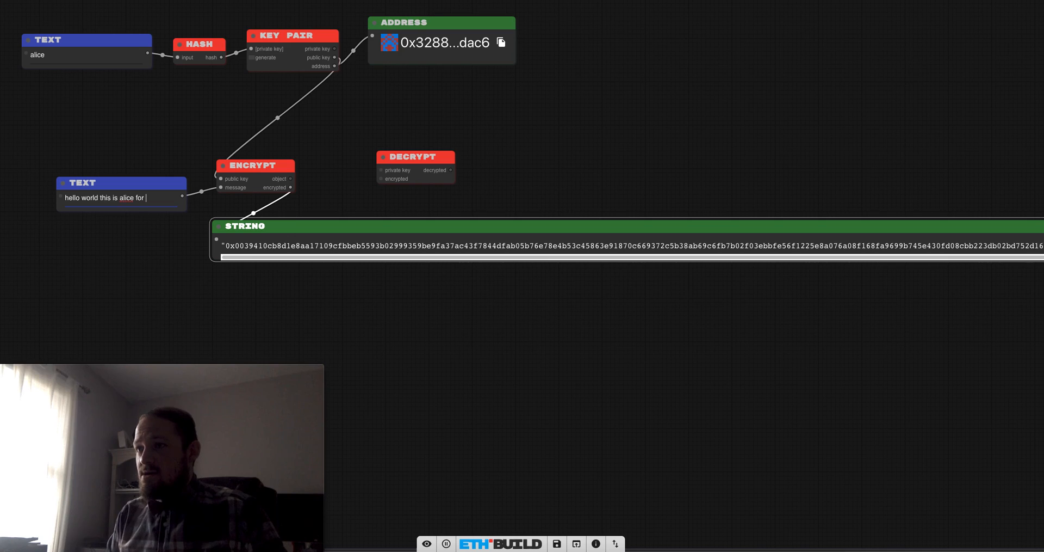
{"action": "type", "text": "a"}
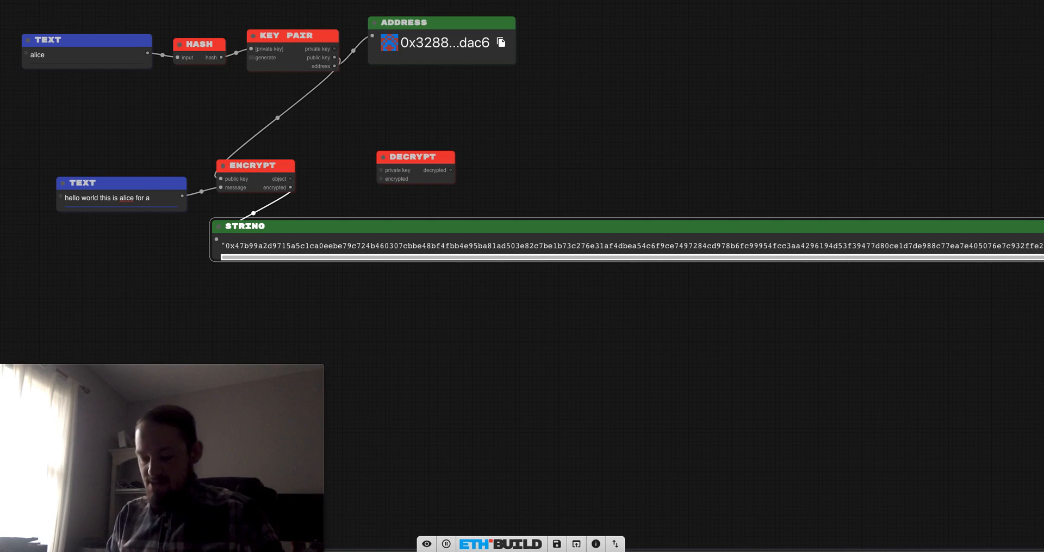
{"action": "type", "text": "lice"}
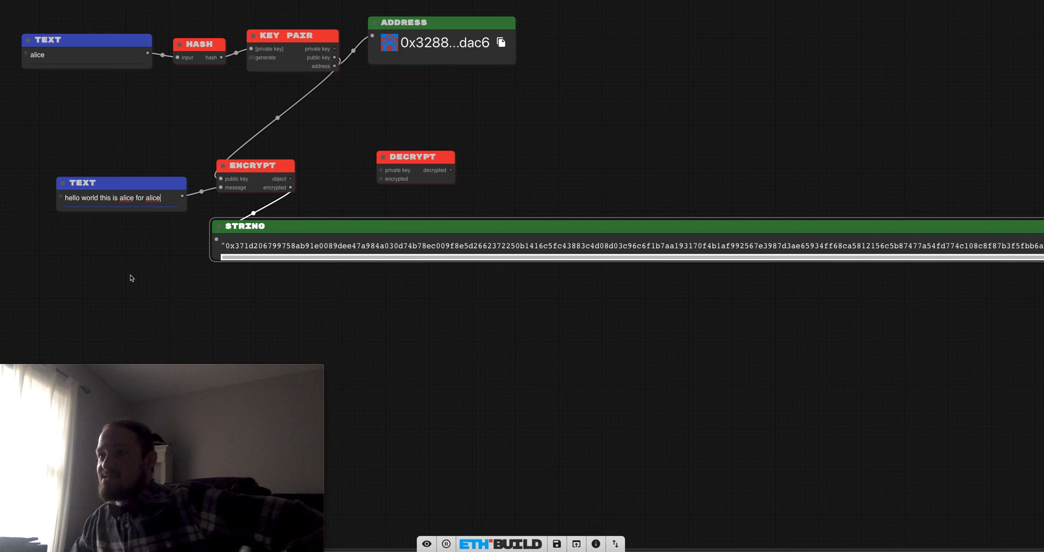
{"action": "mouse_move", "coordinate": [339, 200]}
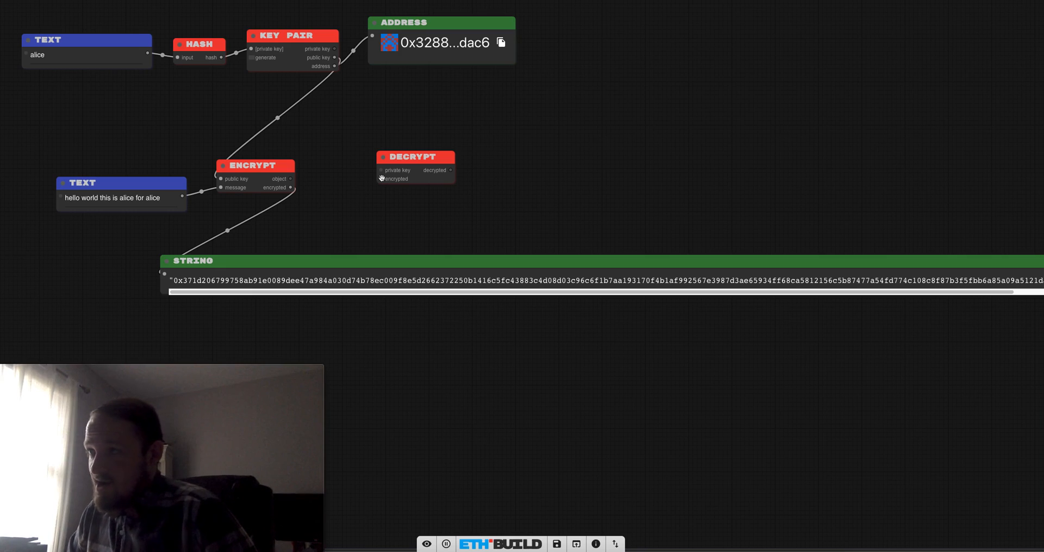
Feed the encrypted output into Decrypt and shorten the message to 'hello world', with the decrypted string shown
{"action": "left_click_drag", "start_coordinate": [287, 187], "coordinate": [382, 179]}
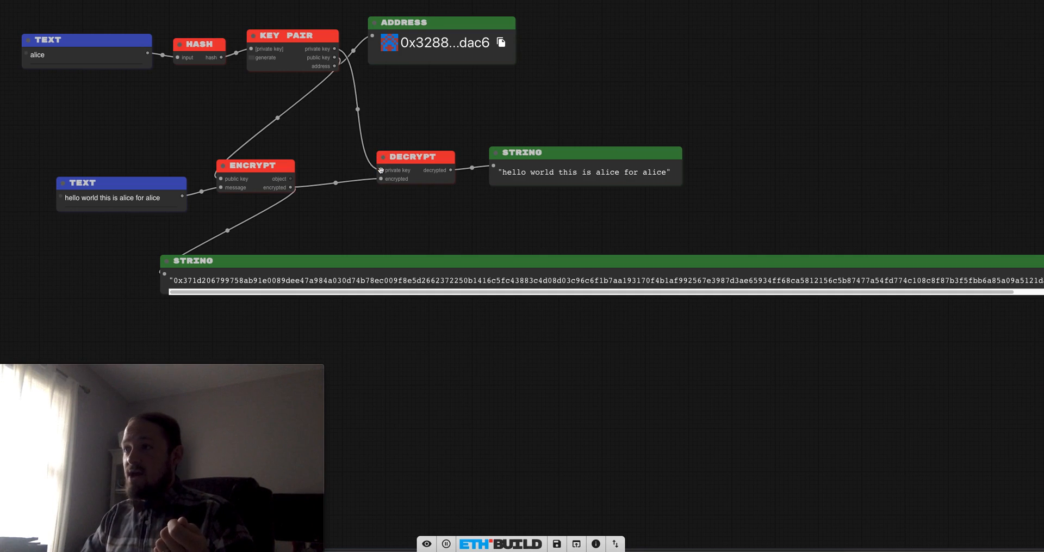
{"action": "mouse_move", "coordinate": [161, 211]}
{"action": "type", "text": "hello wor"}
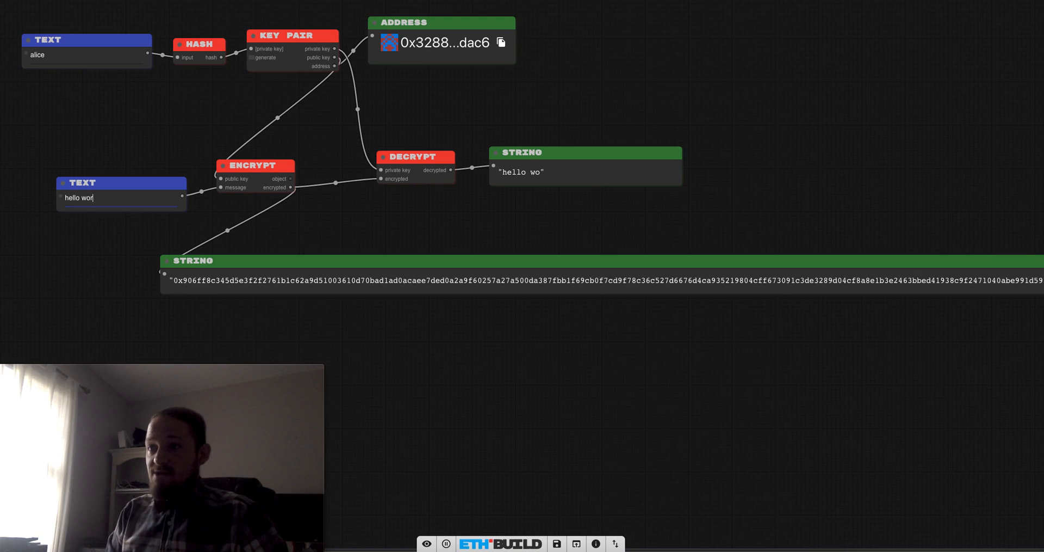
{"action": "type", "text": "ld"}
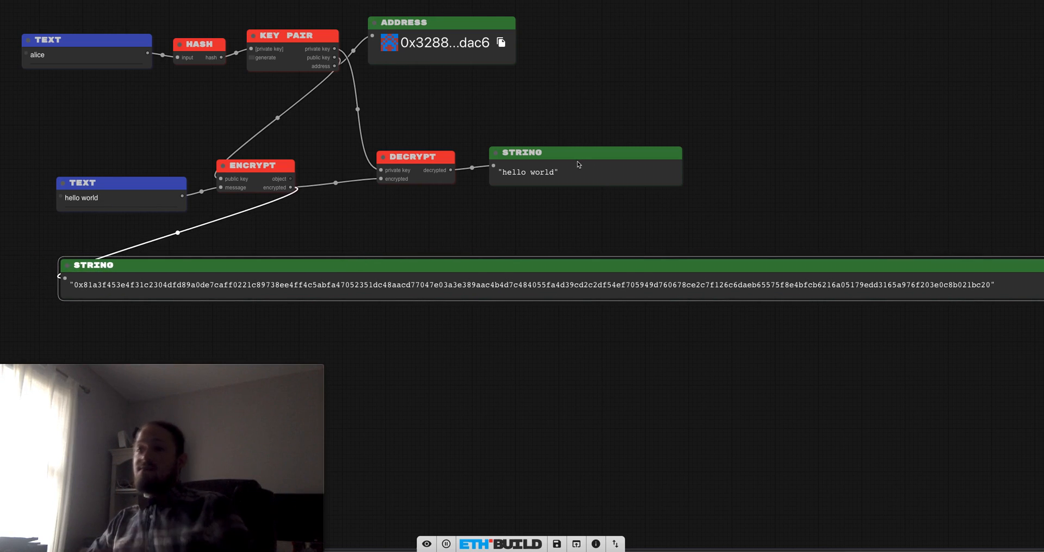
{"action": "left_click_drag", "start_coordinate": [585, 163], "coordinate": [643, 129]}
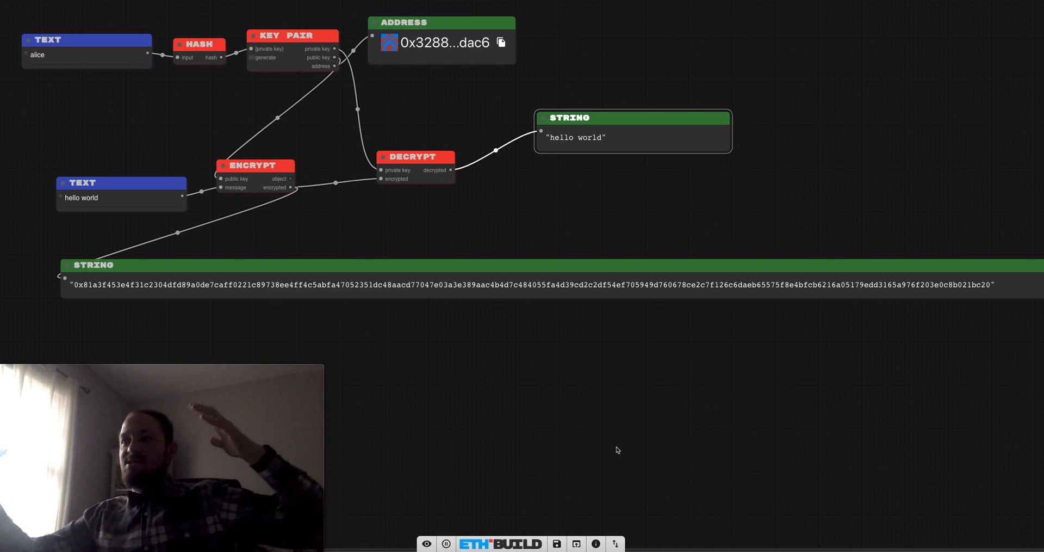
{"action": "mouse_move", "coordinate": [639, 445]}
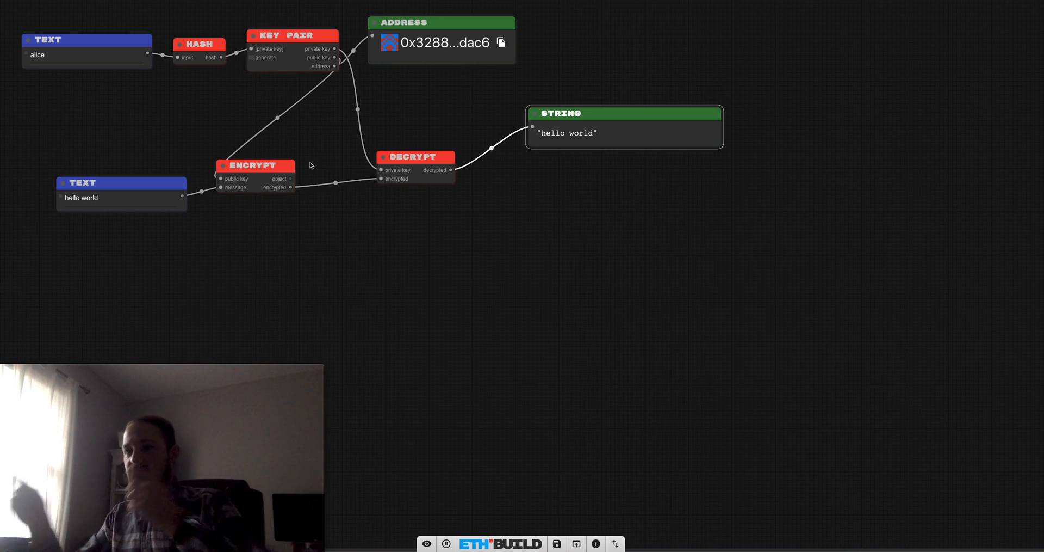
{"action": "mouse_move", "coordinate": [216, 204]}
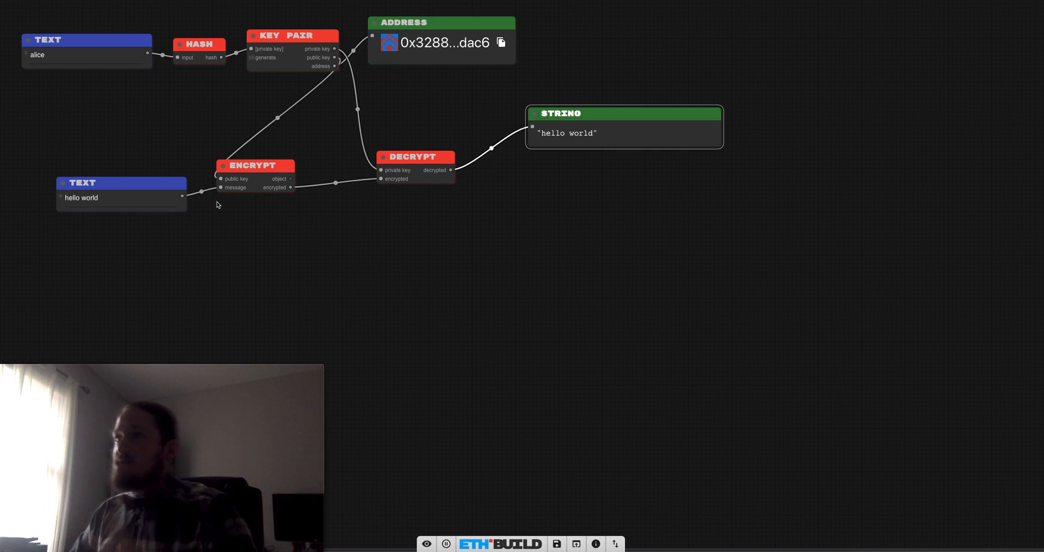
{"action": "mouse_move", "coordinate": [221, 202]}
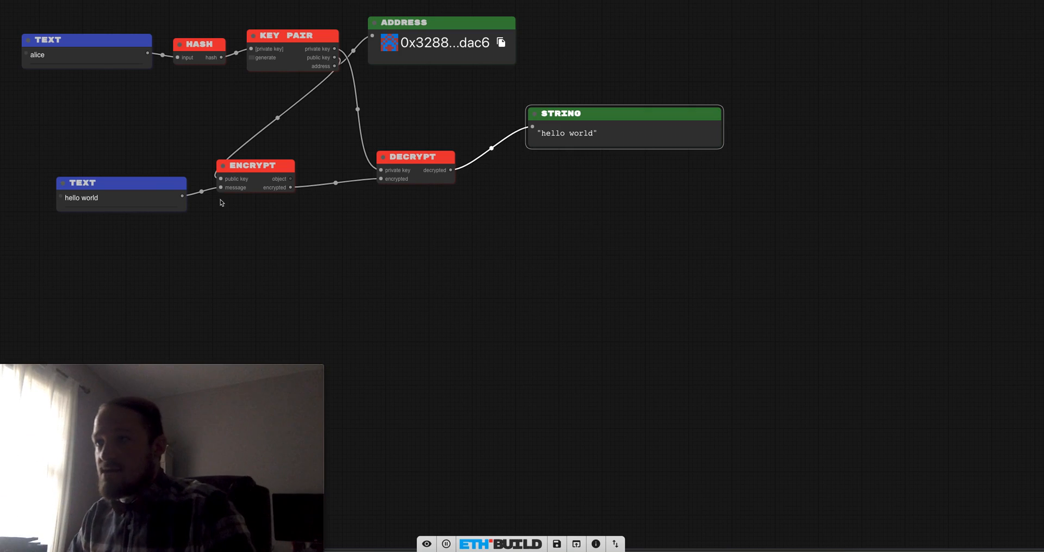
Move the 'hello world' message and Encrypt node to the lower left, detached from Decrypt
{"action": "left_click_drag", "start_coordinate": [121, 183], "coordinate": [82, 324]}
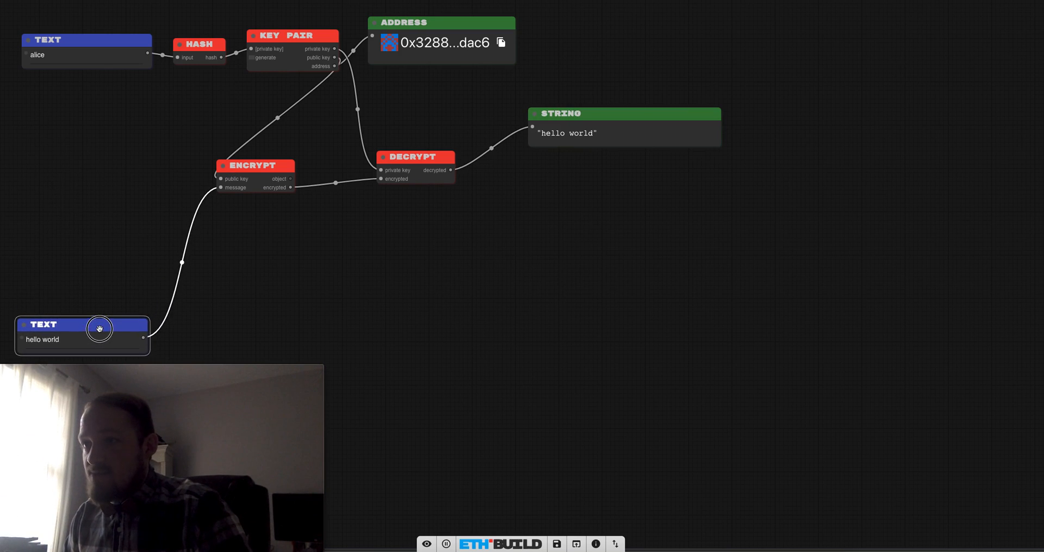
{"action": "left_click_drag", "start_coordinate": [254, 165], "coordinate": [208, 319]}
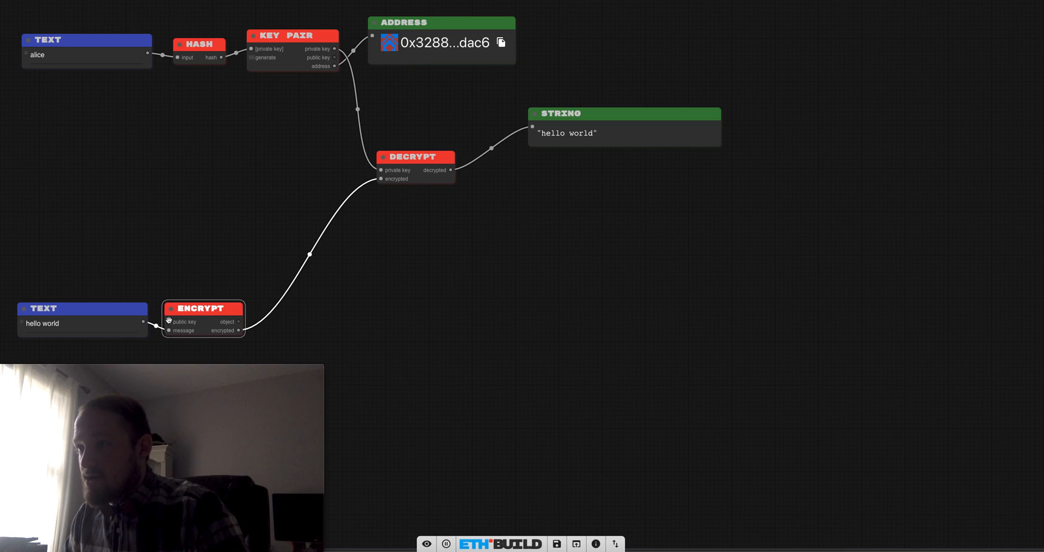
{"action": "left_click_drag", "start_coordinate": [415, 156], "coordinate": [405, 93]}
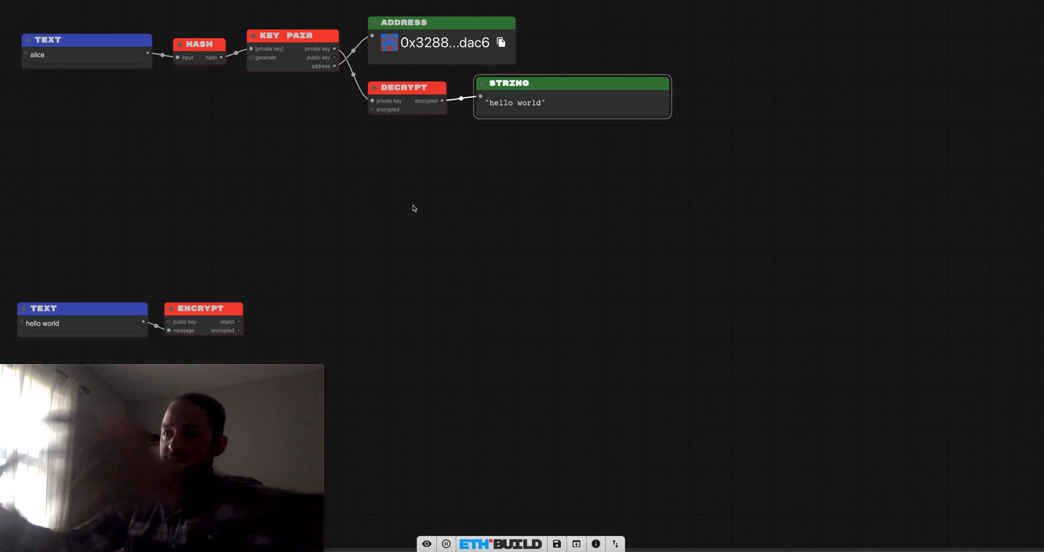
{"action": "double_click", "coordinate": [413, 208]}
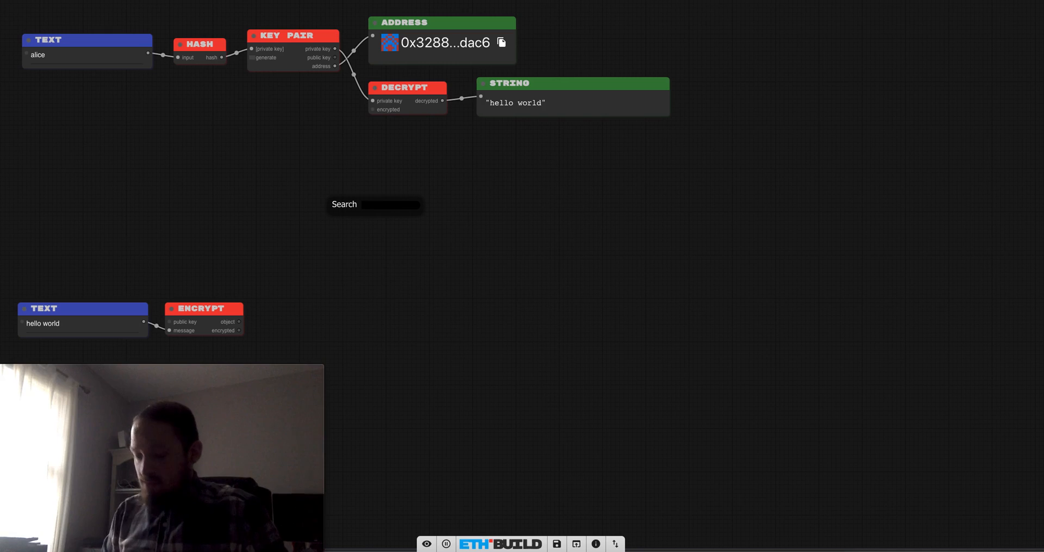
Add a Network Publish node on the left and a Subscribe node below alice's name
{"action": "left_click", "coordinate": [375, 203]}
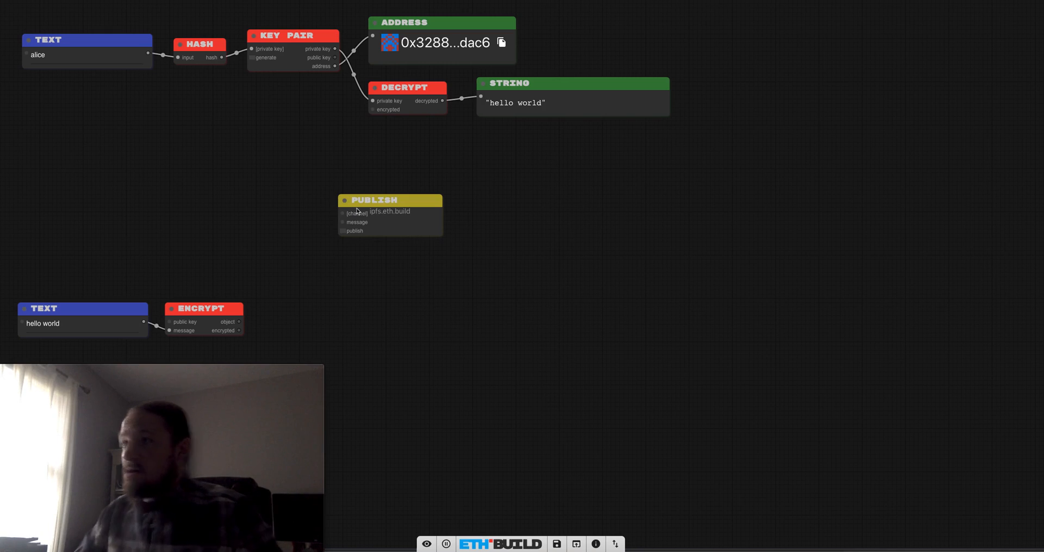
{"action": "left_click_drag", "start_coordinate": [390, 200], "coordinate": [221, 229]}
{"action": "type", "text": "sub"}
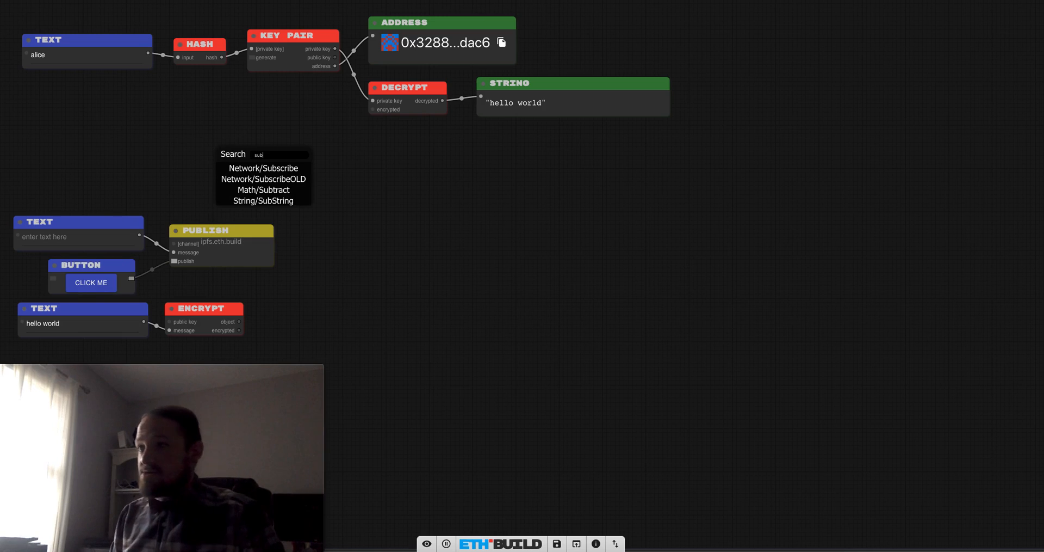
{"action": "left_click", "coordinate": [263, 167]}
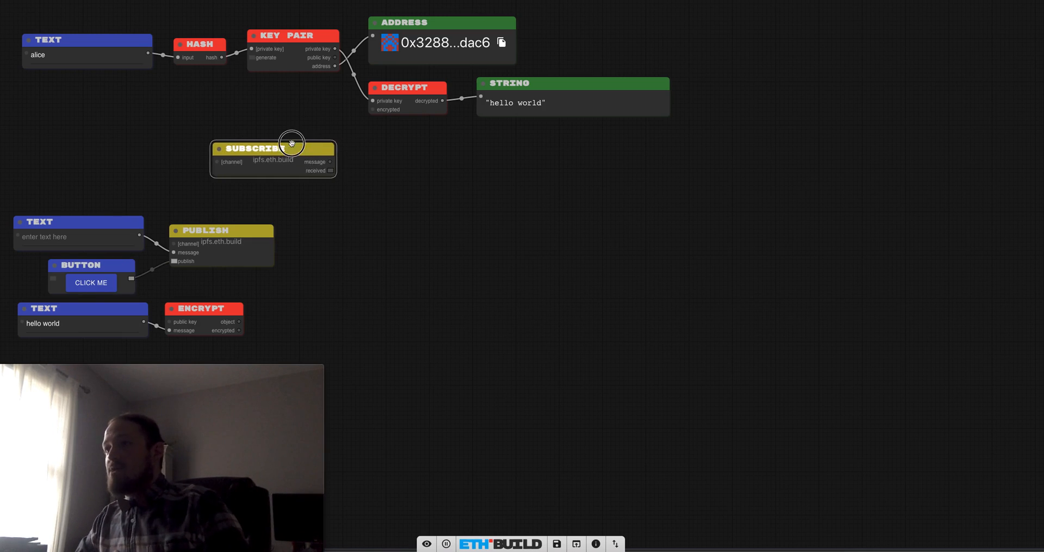
{"action": "left_click_drag", "start_coordinate": [273, 148], "coordinate": [156, 96]}
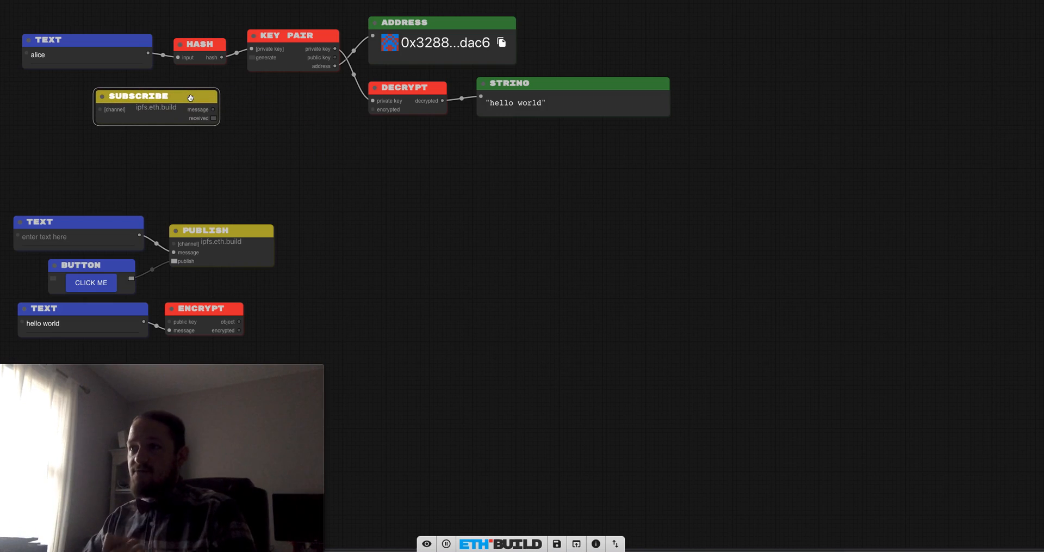
{"action": "mouse_move", "coordinate": [169, 171]}
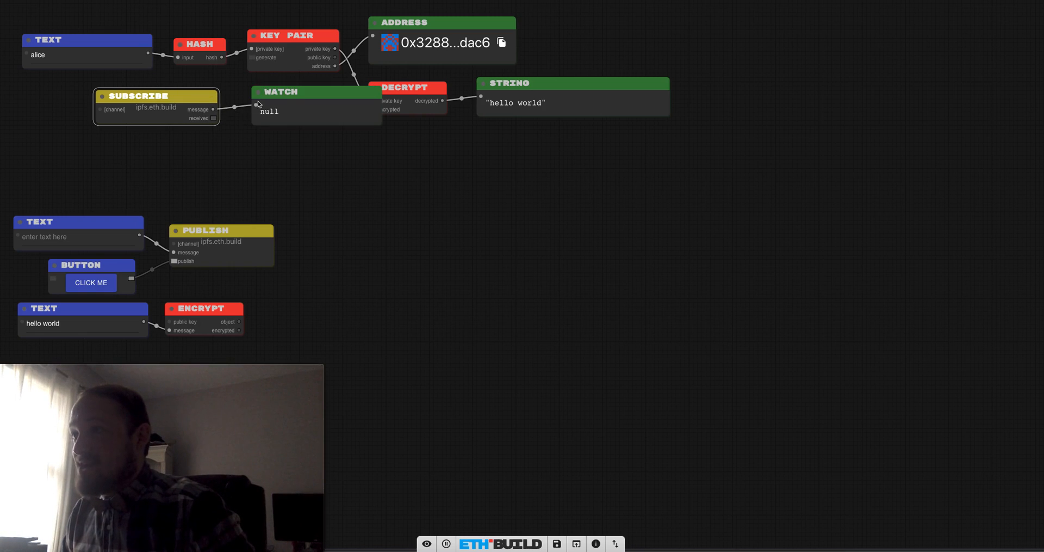
Add a Text node beside Subscribe to display received messages
{"action": "left_click_drag", "start_coordinate": [157, 96], "coordinate": [90, 96]}
{"action": "type", "text": "te"}
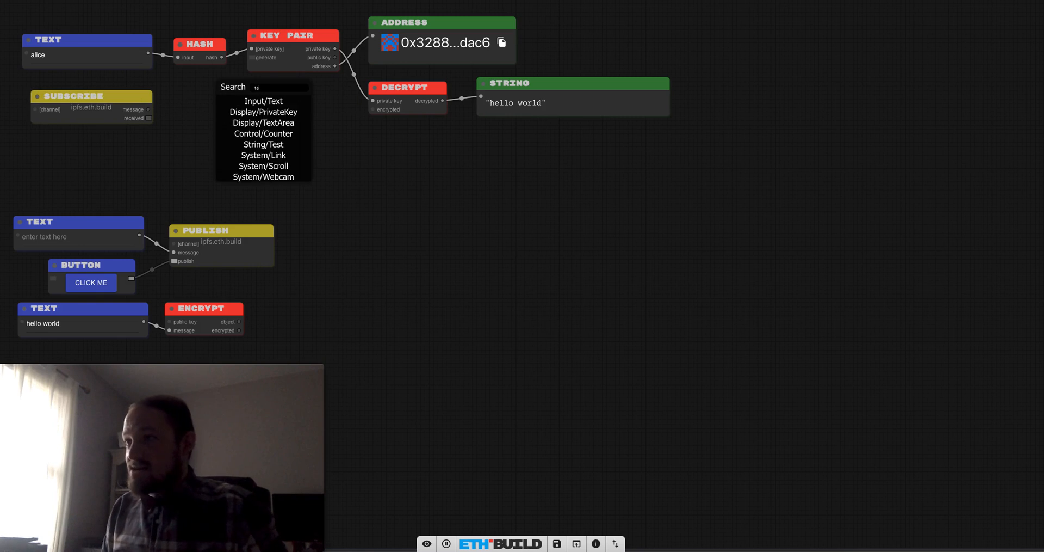
{"action": "left_click", "coordinate": [263, 101]}
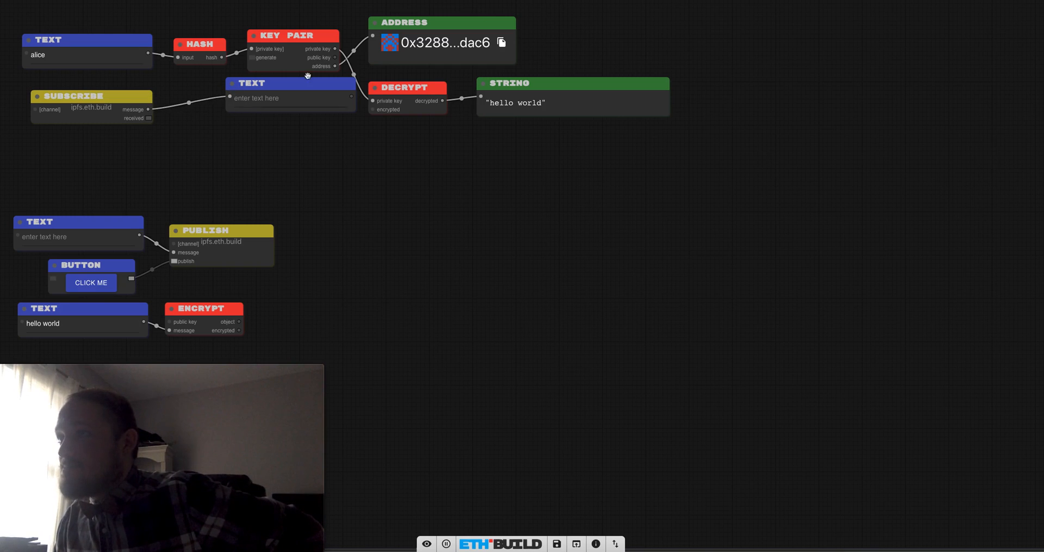
{"action": "left_click_drag", "start_coordinate": [291, 83], "coordinate": [243, 87]}
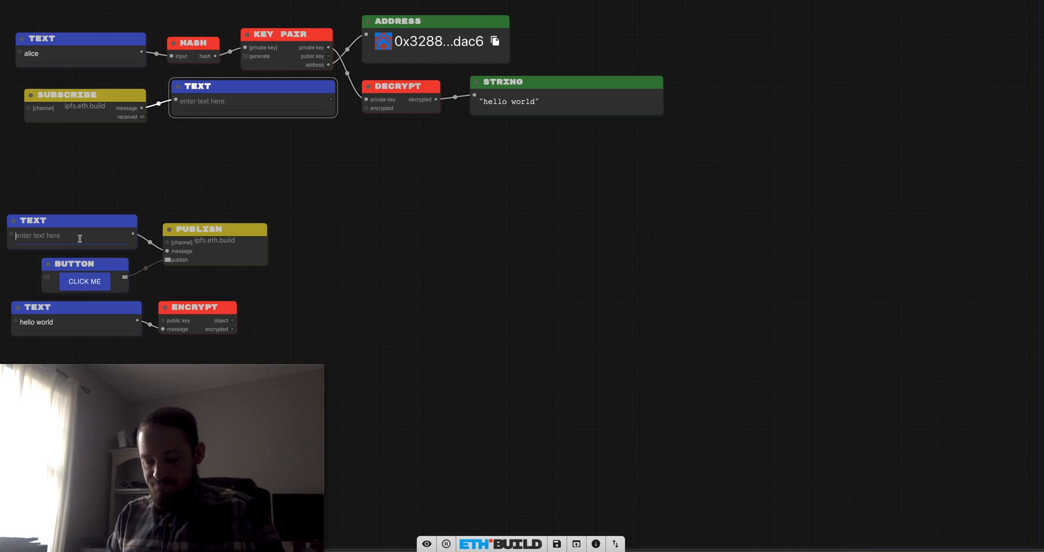
Publish 'sandwich chicken bottle woooooo' so it appears in the subscribed text
{"action": "type", "text": "sandwich chicken b"}
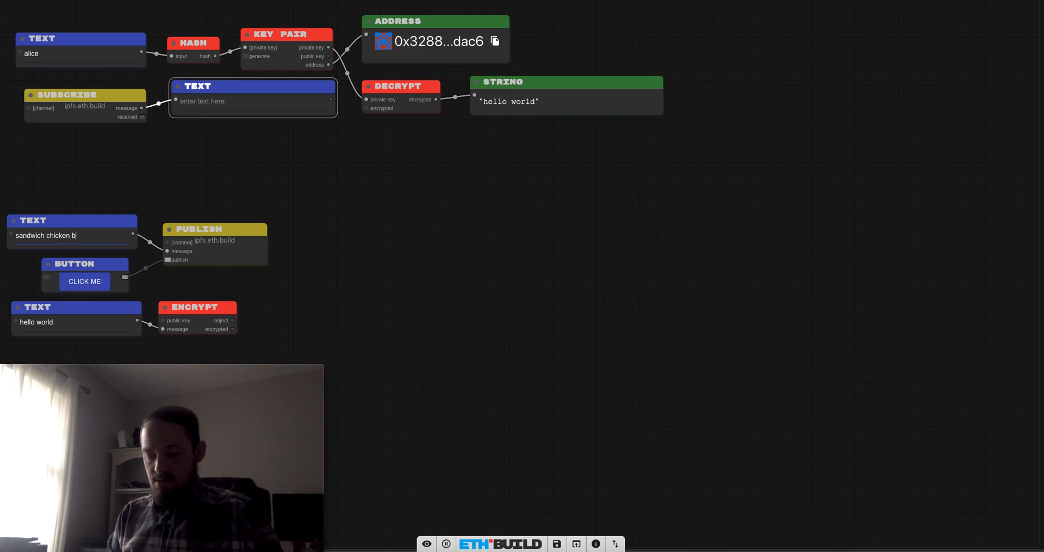
{"action": "type", "text": "ottle woooo"}
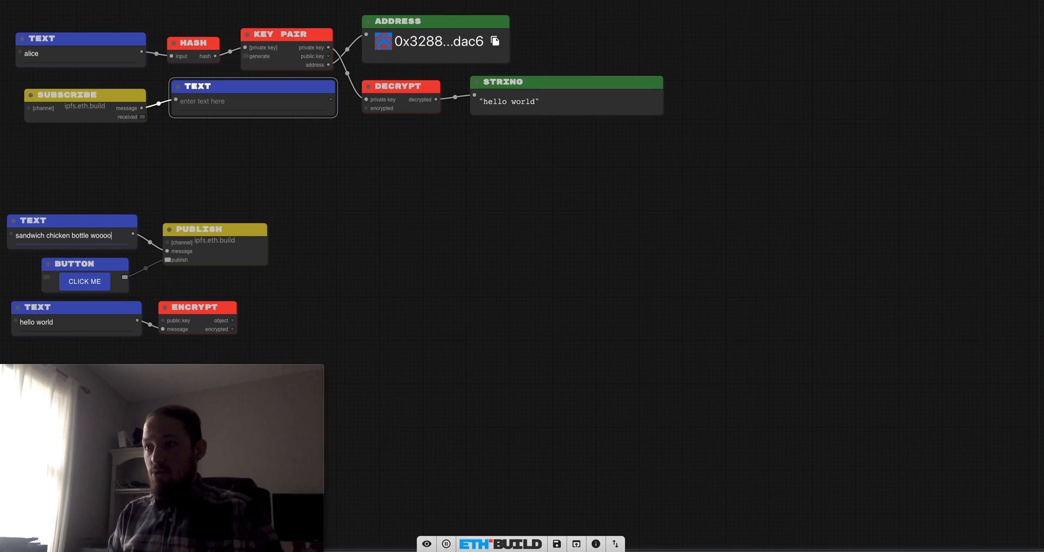
{"action": "type", "text": "oo"}
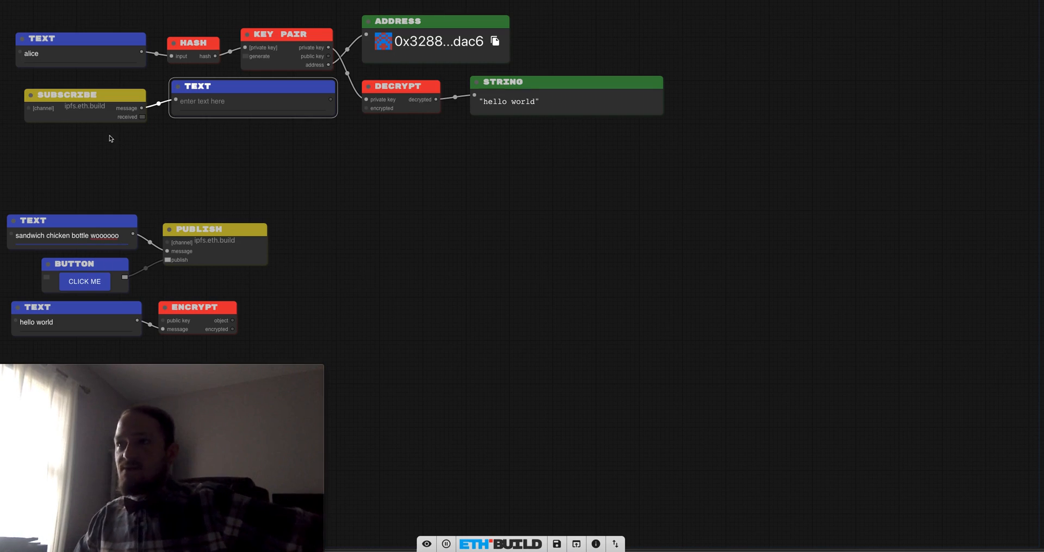
{"action": "left_click", "coordinate": [84, 281]}
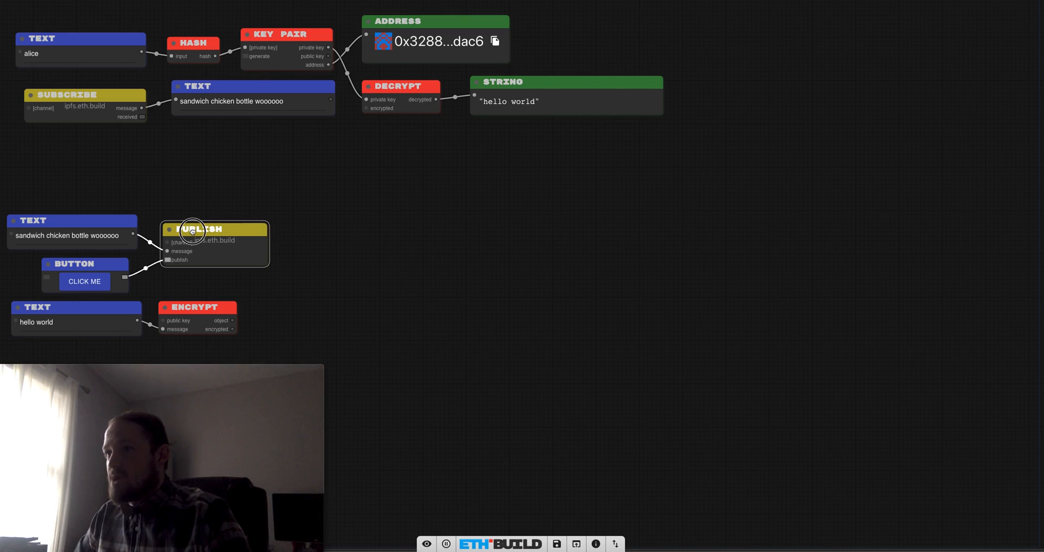
{"action": "mouse_move", "coordinate": [219, 229]}
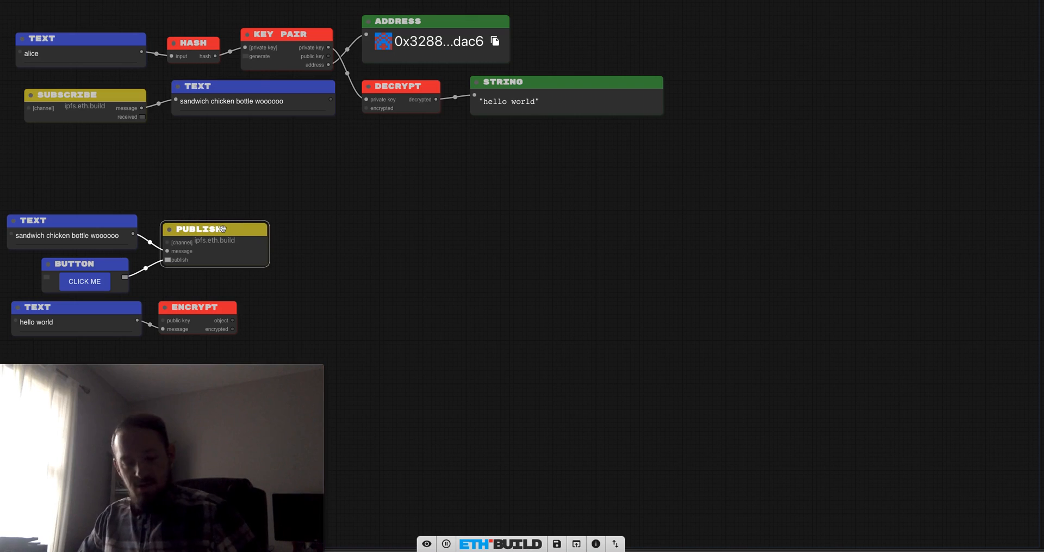
Add a second Button and Publish pair fed by Encrypt's encrypted output
{"action": "left_click_drag", "start_coordinate": [213, 228], "coordinate": [215, 242]}
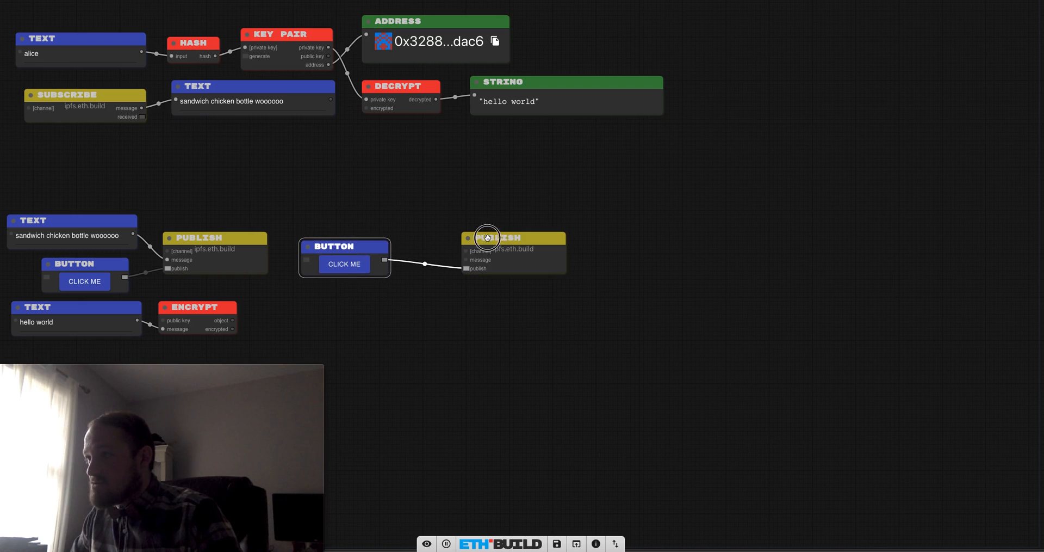
{"action": "left_click_drag", "start_coordinate": [489, 239], "coordinate": [466, 241]}
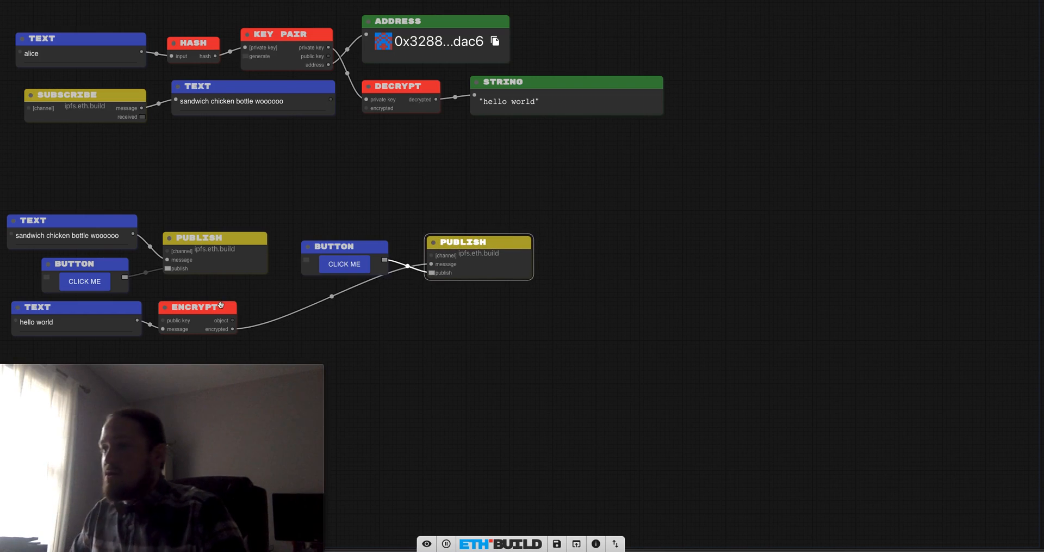
{"action": "left_click_drag", "start_coordinate": [197, 307], "coordinate": [322, 311]}
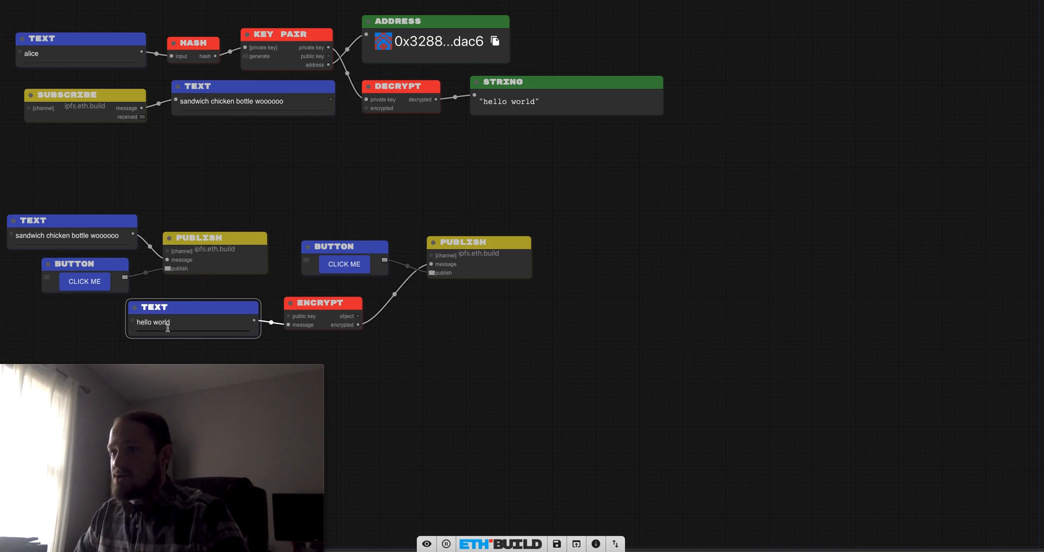
Replace the hello world message with "this is probably secret?"
{"action": "key", "text": "Backspace"}
{"action": "type", "text": "s"}
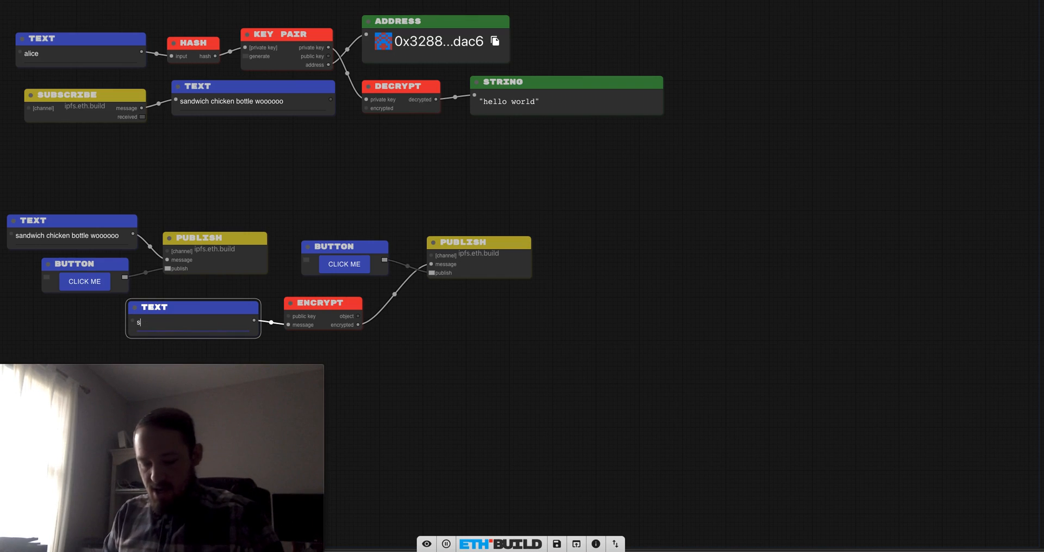
{"action": "type", "text": "this is prob"}
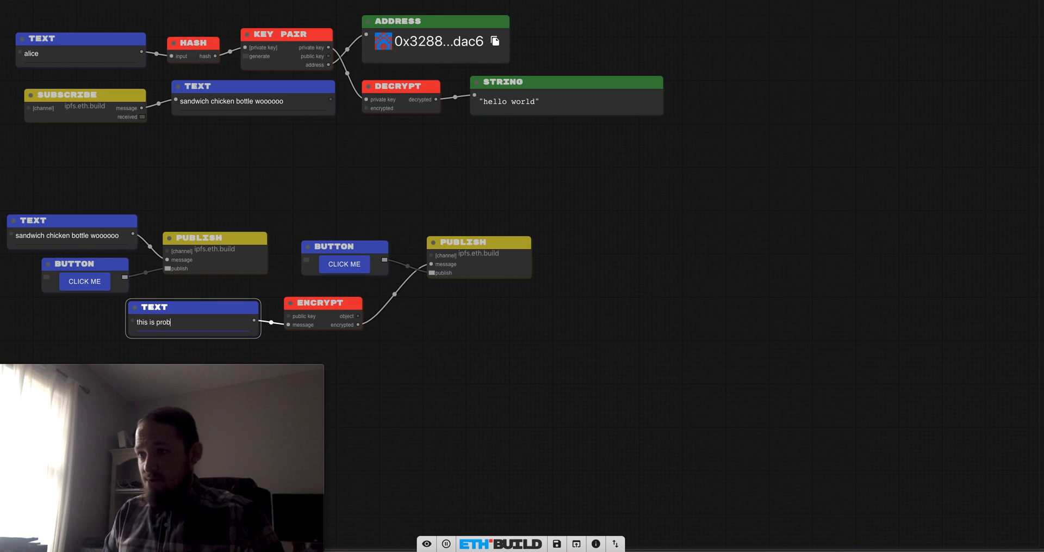
{"action": "type", "text": "ably sec"}
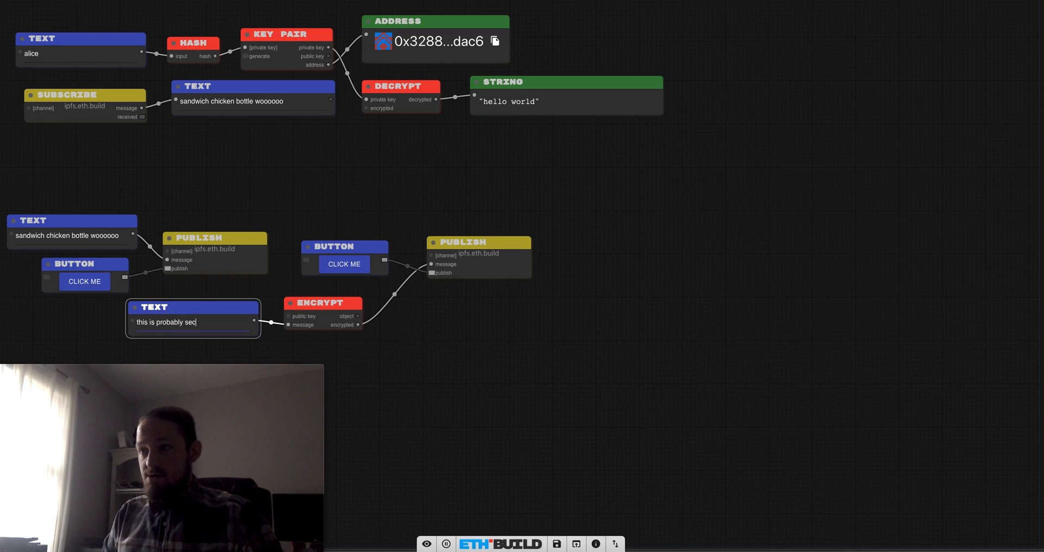
{"action": "type", "text": "ret"}
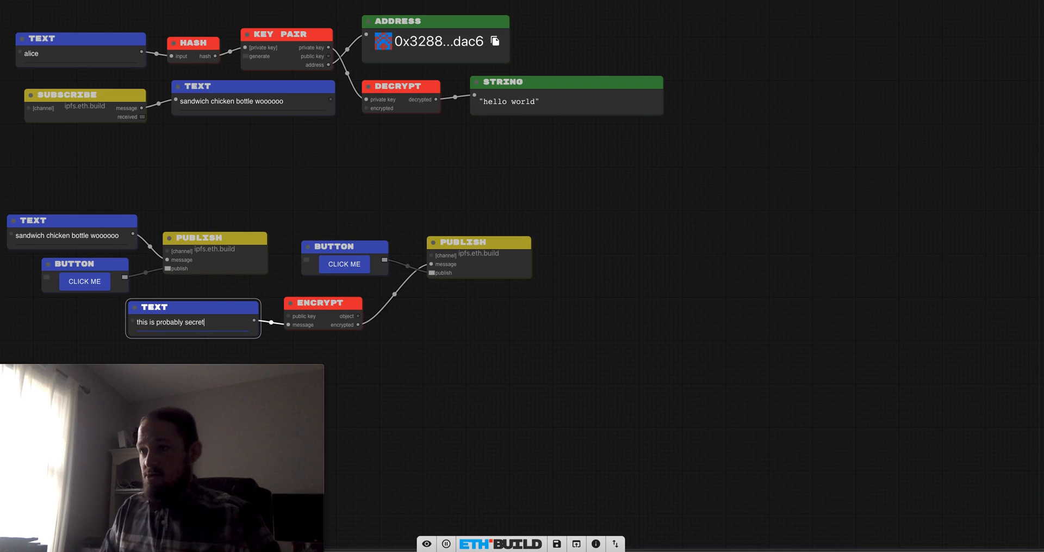
{"action": "type", "text": "?"}
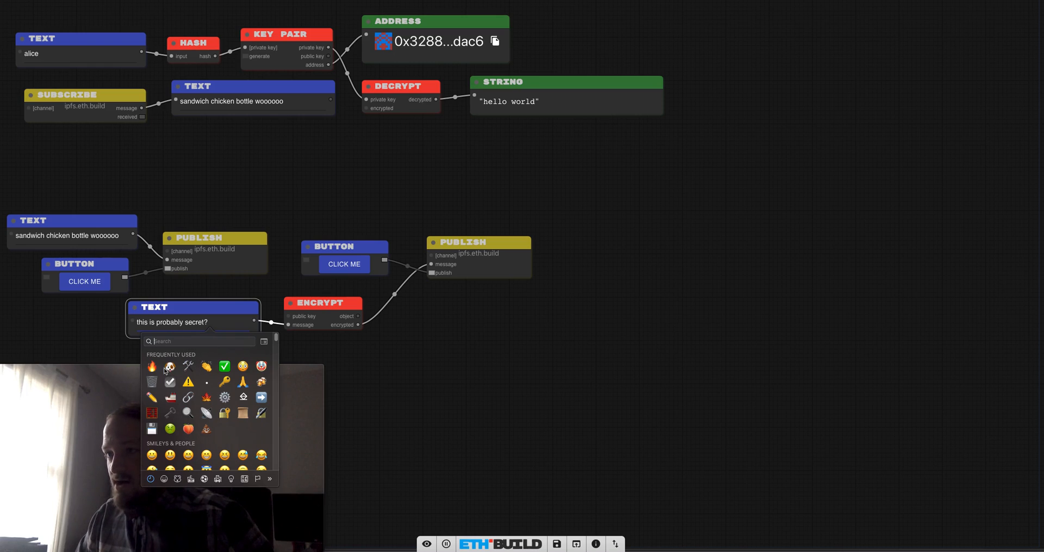
Append a fire emoji so the message reads "this is probably secret? 🔥"
{"action": "left_click", "coordinate": [151, 366]}
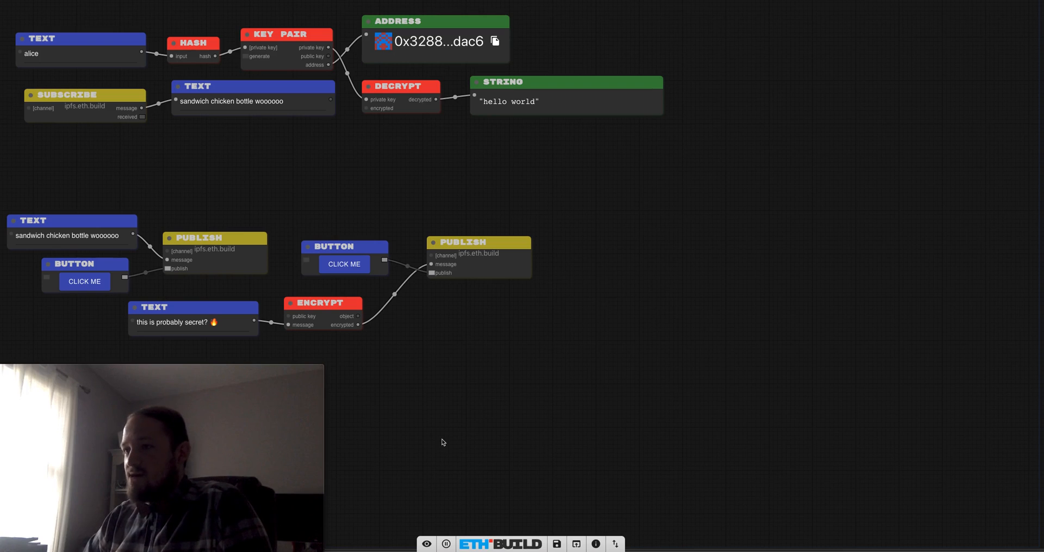
{"action": "mouse_move", "coordinate": [487, 355]}
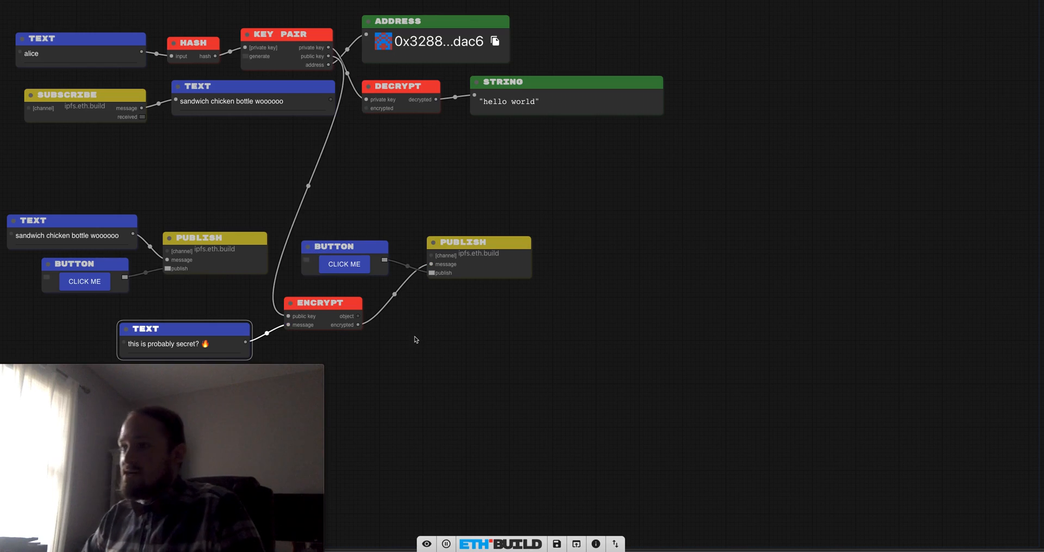
Publish the encrypted secret and feed the received ciphertext into Decrypt's encrypted input
{"action": "left_click", "coordinate": [345, 264]}
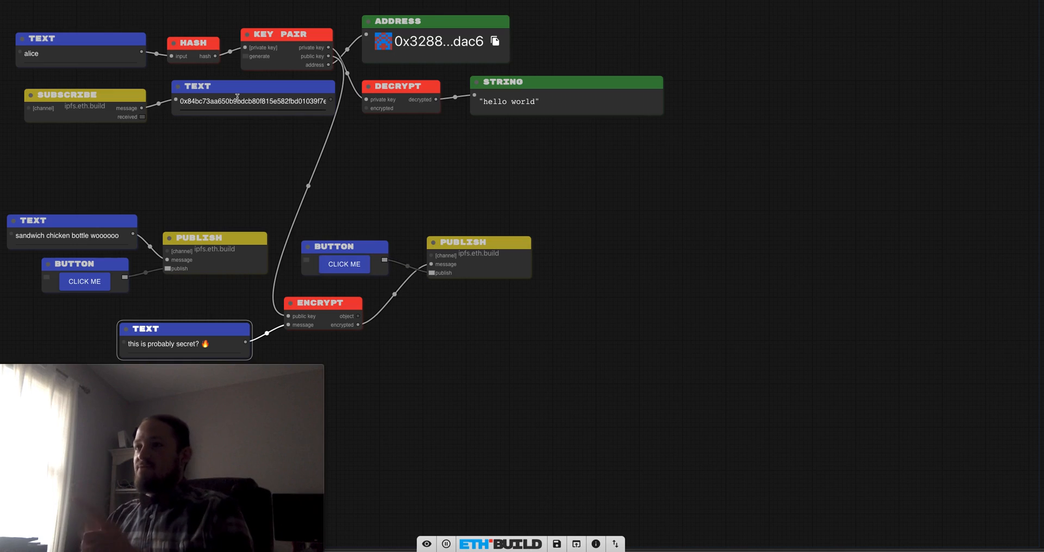
{"action": "left_click_drag", "start_coordinate": [251, 86], "coordinate": [140, 146]}
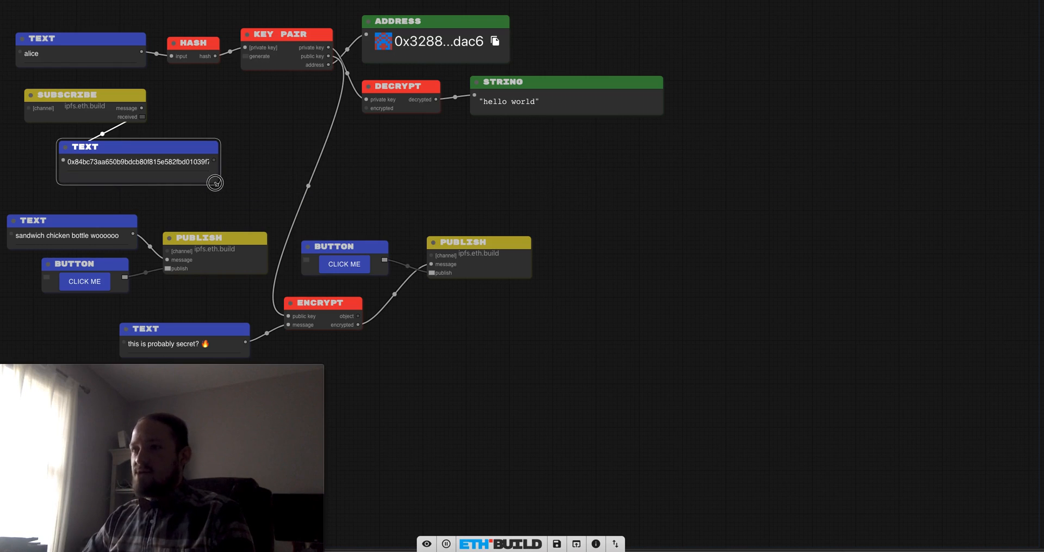
{"action": "left_click_drag", "start_coordinate": [138, 147], "coordinate": [265, 100]}
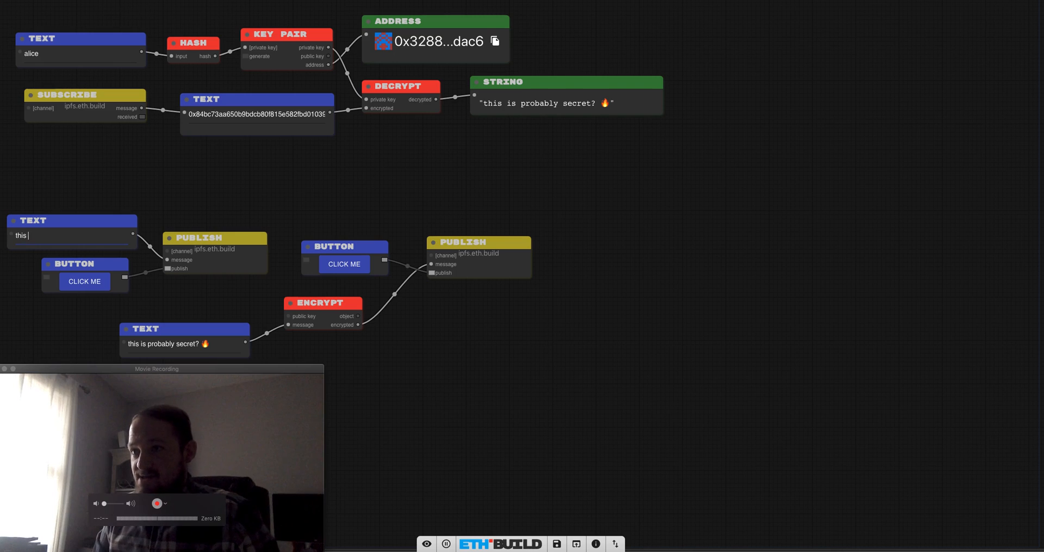
Extend the plain publish message to read "this is public"
{"action": "type", "text": "is public"}
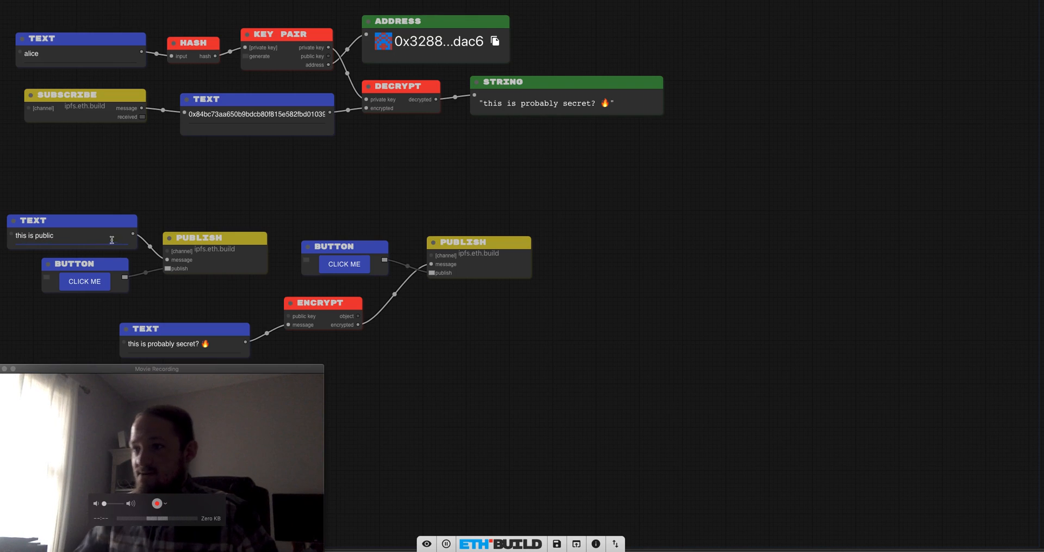
{"action": "mouse_move", "coordinate": [597, 544]}
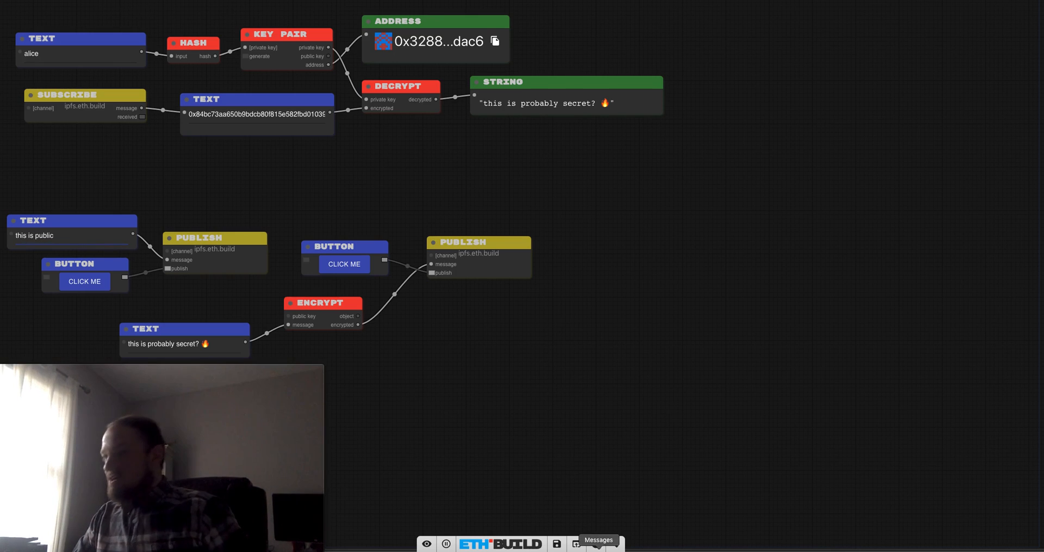
{"action": "left_click", "coordinate": [557, 543]}
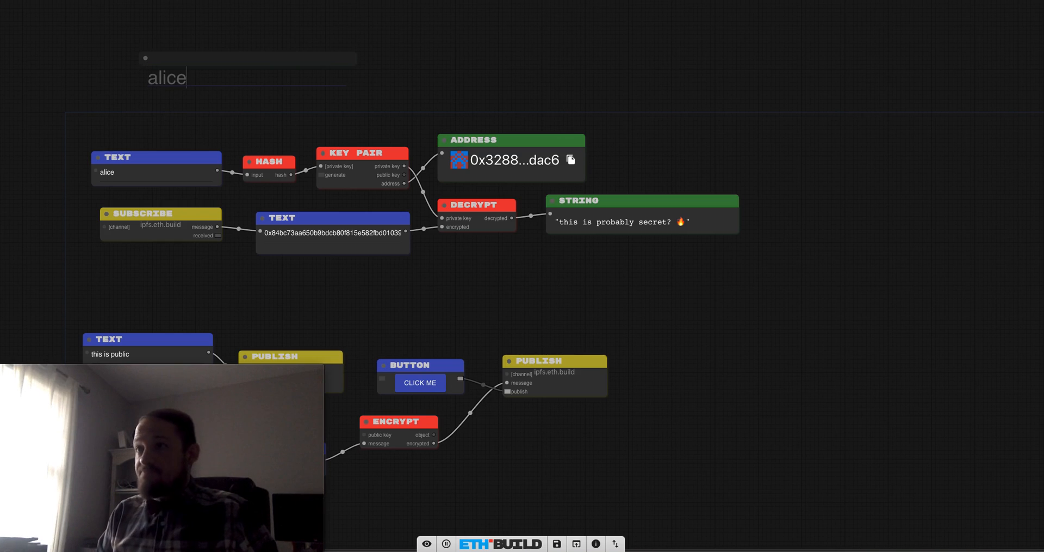
{"action": "type", "text": "Encrypt"}
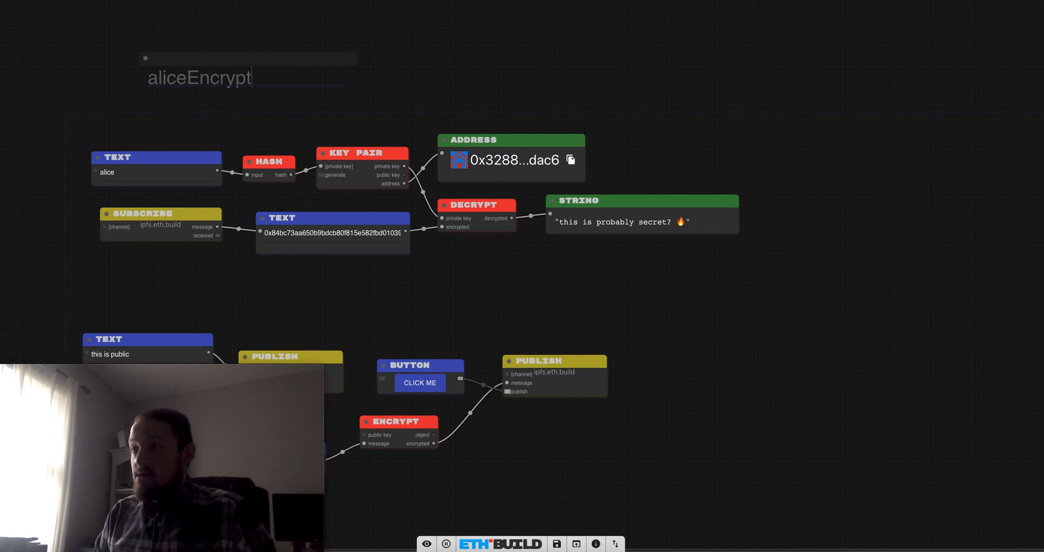
{"action": "type", "text": "ed"}
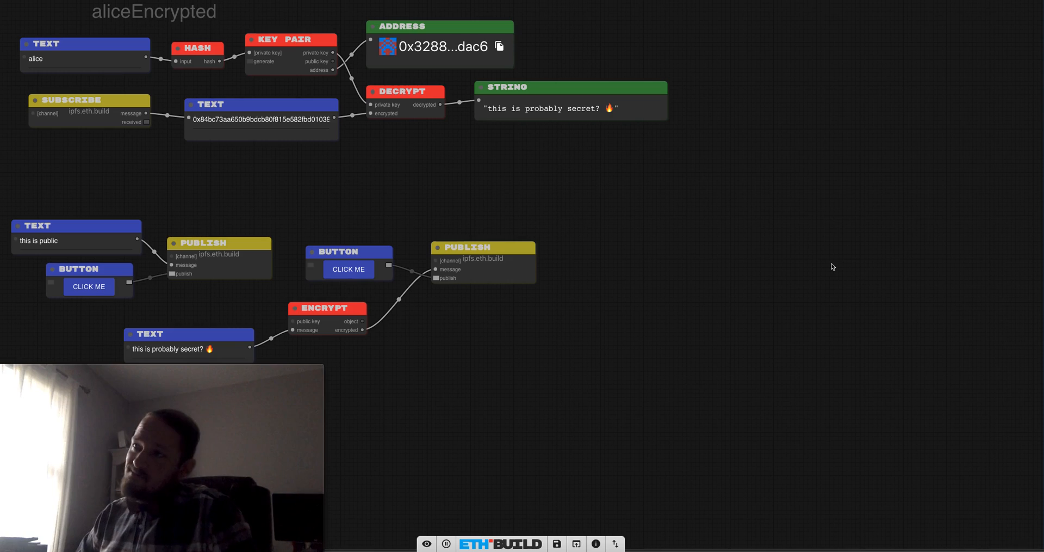
{"action": "mouse_move", "coordinate": [789, 289]}
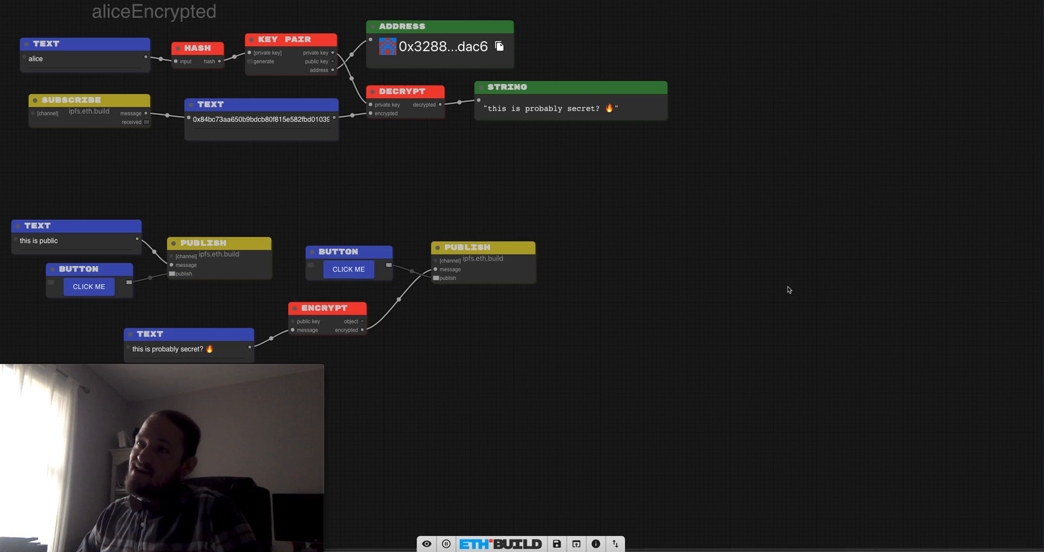
{"action": "mouse_move", "coordinate": [653, 239]}
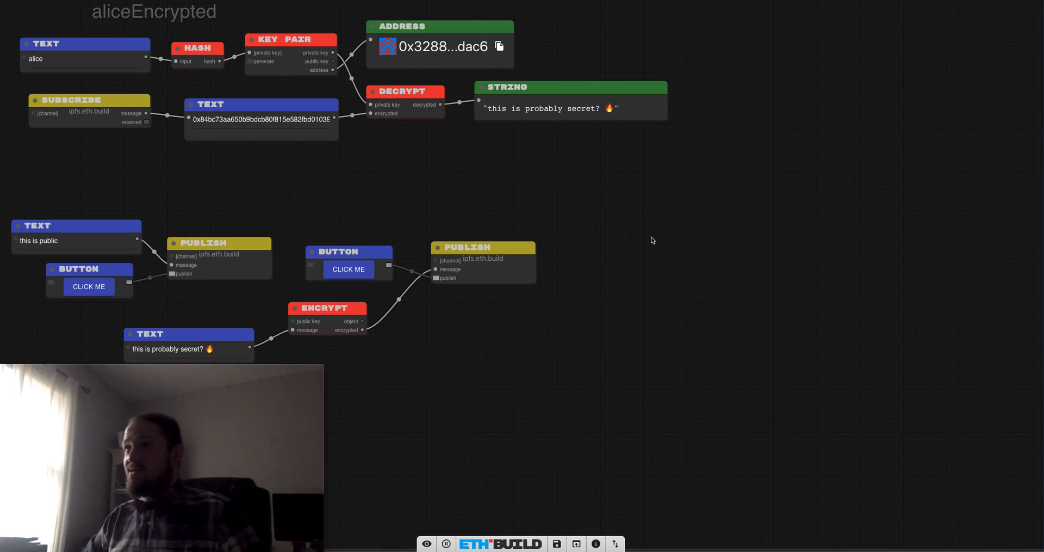
{"action": "mouse_move", "coordinate": [557, 543]}
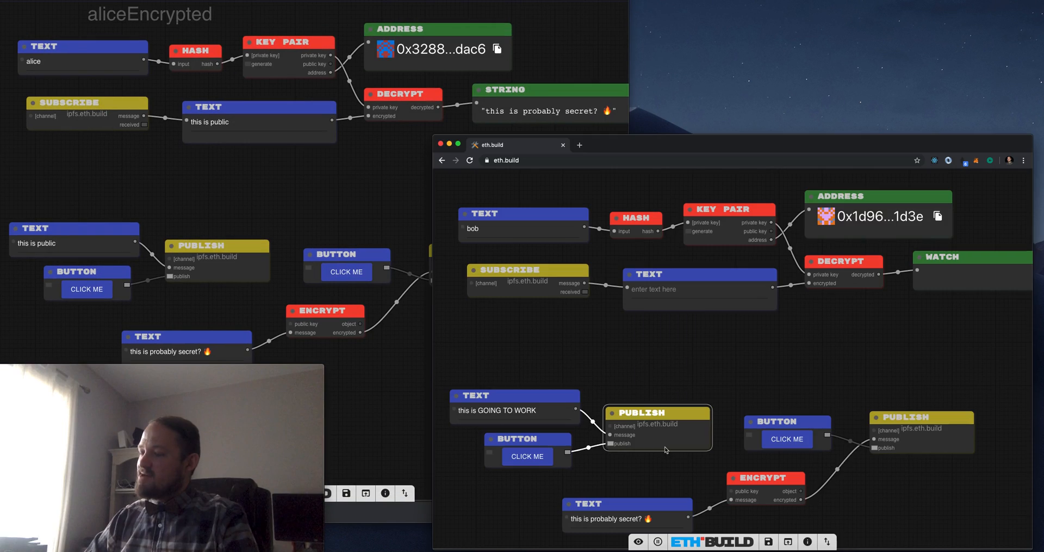
{"action": "mouse_move", "coordinate": [510, 492]}
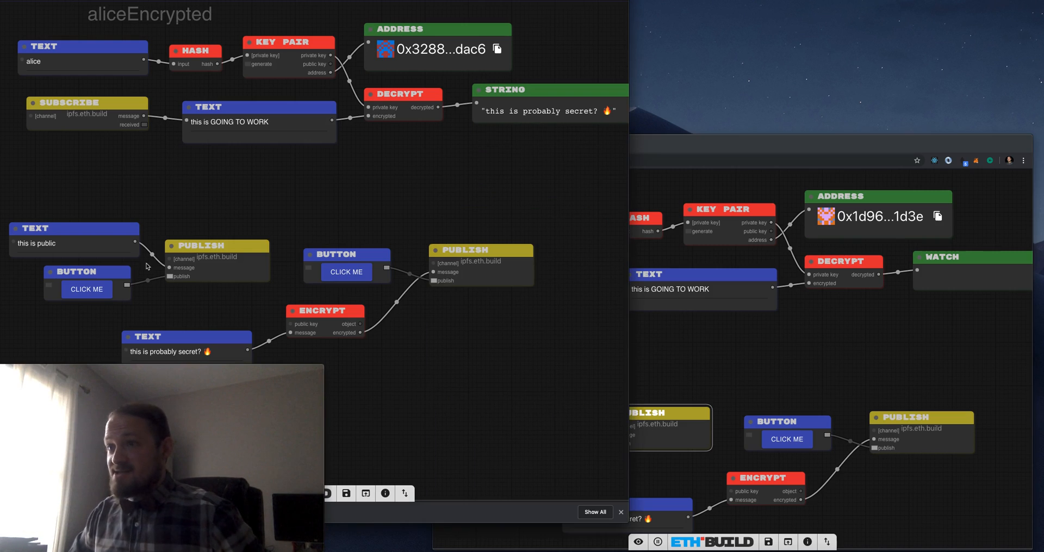
Replace alice's public message with "hey bob wanna slide into the DMs" and publish it
{"action": "double_click", "coordinate": [35, 243]}
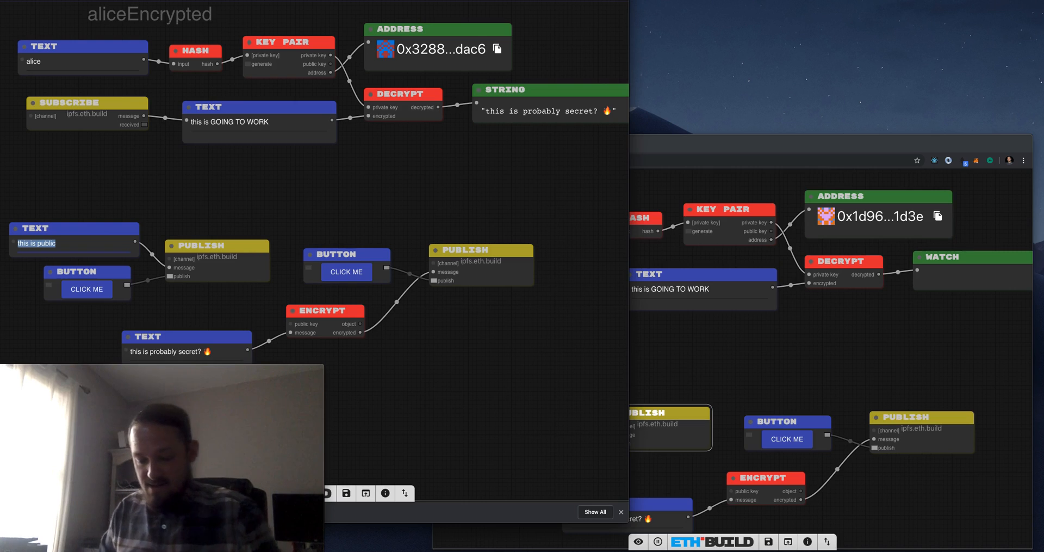
{"action": "type", "text": "hey bob w"}
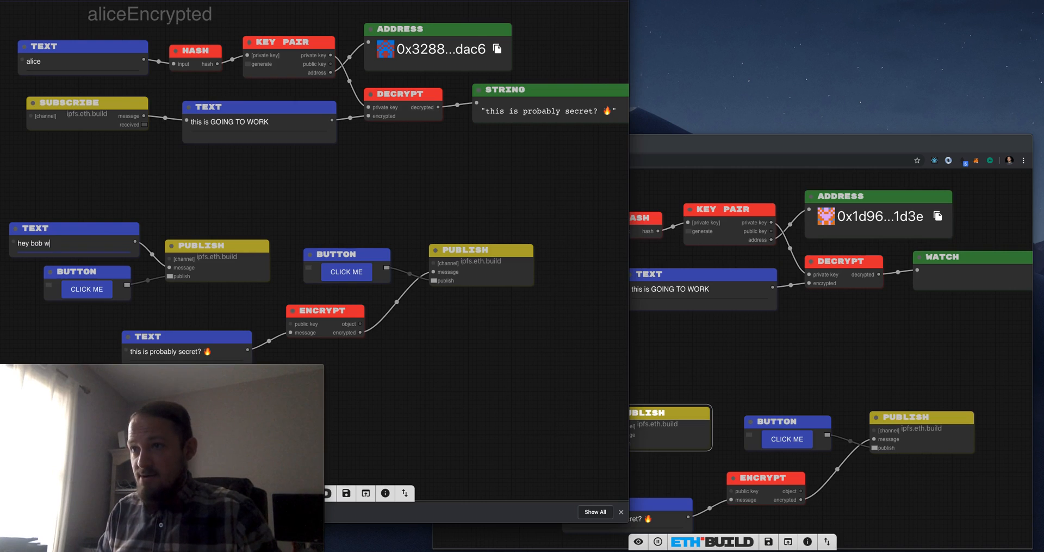
{"action": "type", "text": "anna slide into the"}
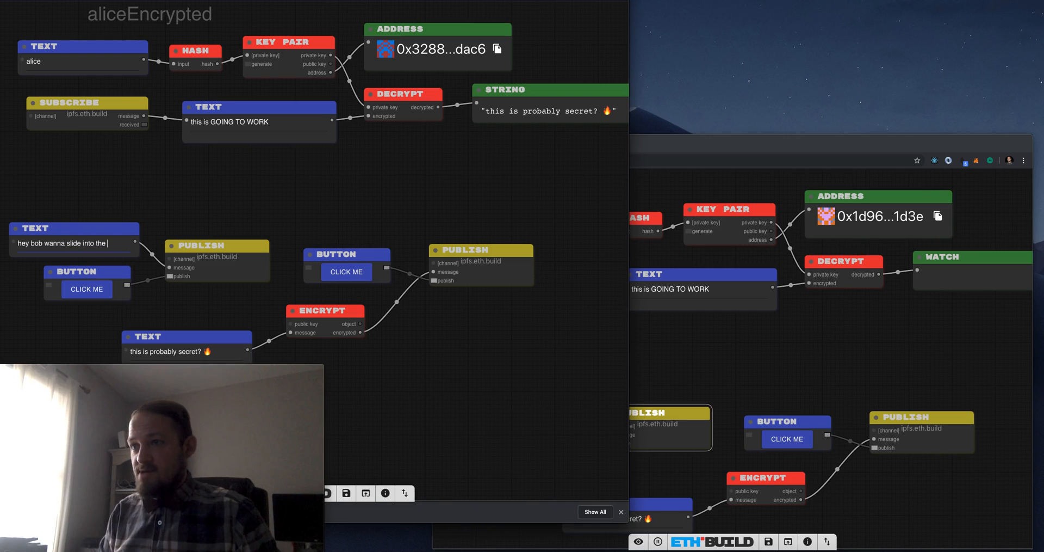
{"action": "type", "text": "d"}
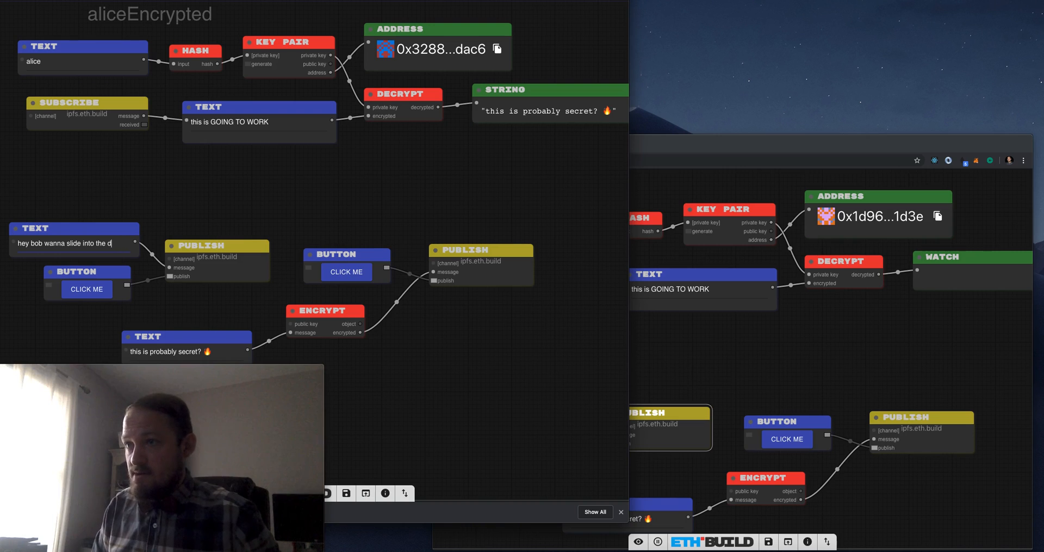
{"action": "type", "text": "Ms"}
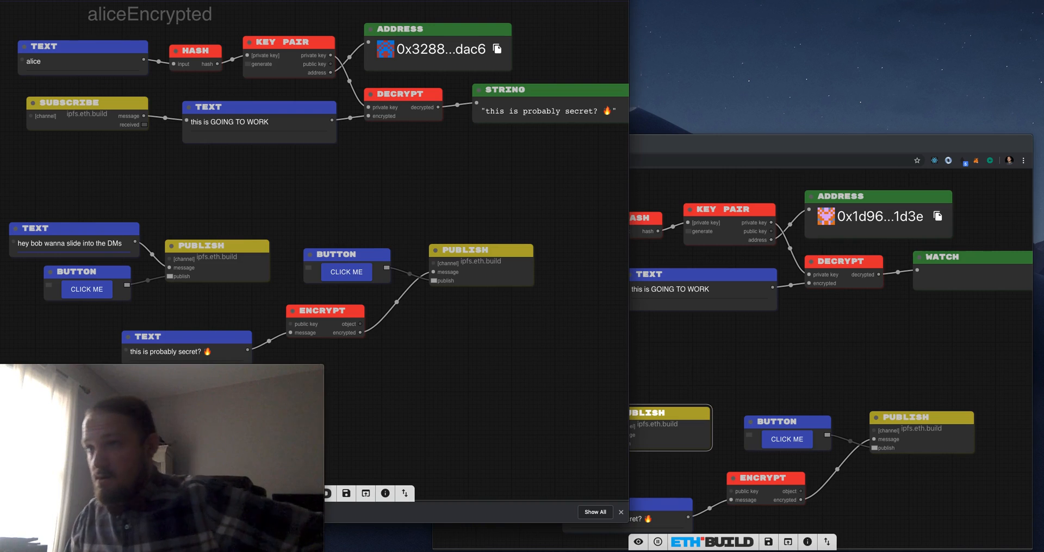
{"action": "left_click", "coordinate": [86, 288]}
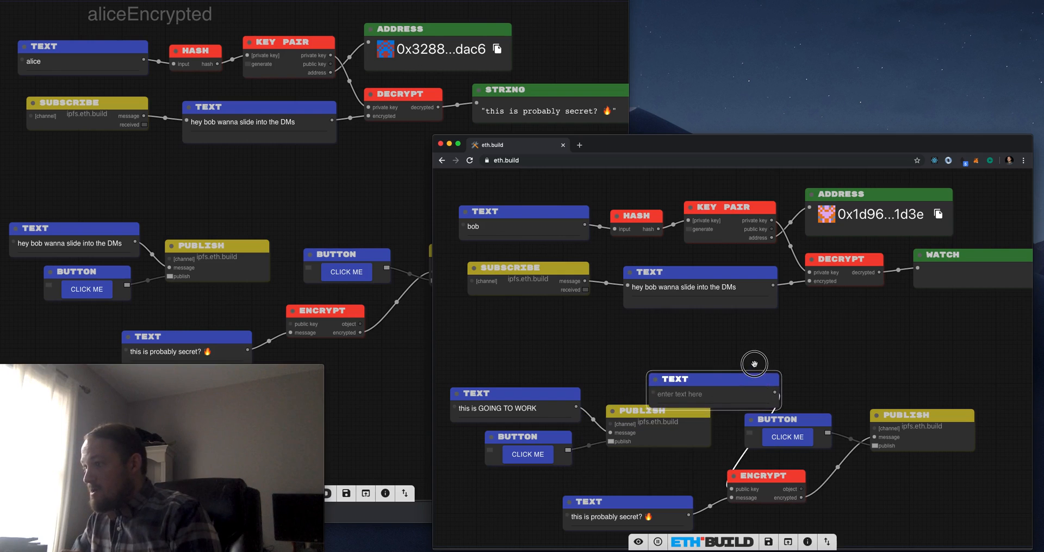
Place a Text node in bob's graph holding the hex public key 8d74af1f…8445b0ca for encryption
{"action": "left_click_drag", "start_coordinate": [713, 379], "coordinate": [684, 334]}
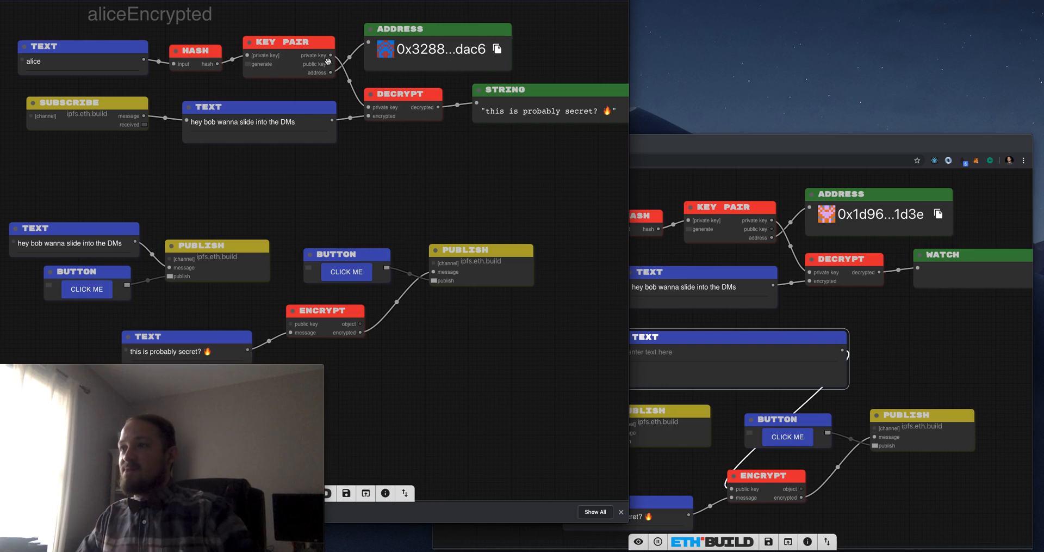
{"action": "left_click", "coordinate": [497, 49]}
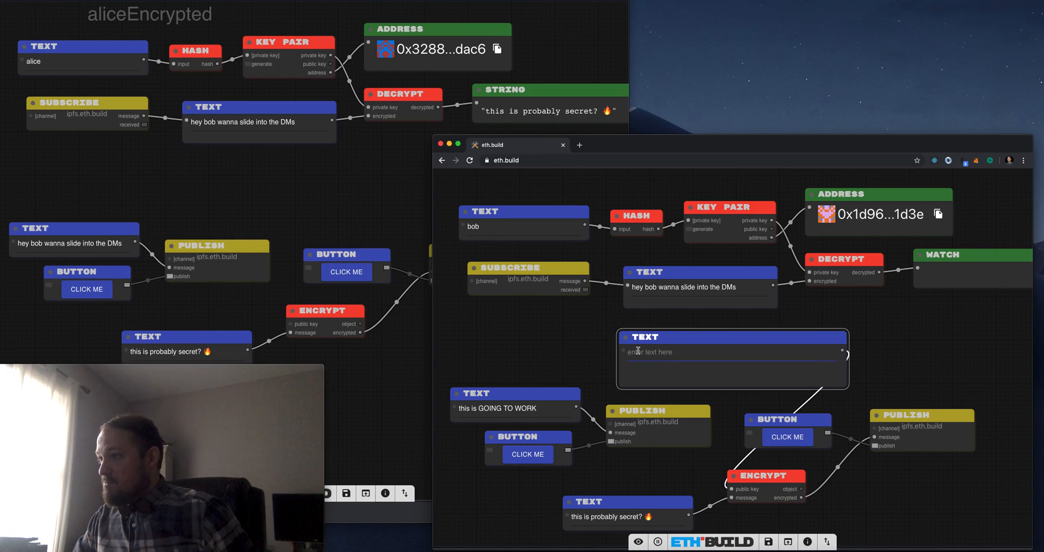
{"action": "type", "text": "8d74af1fd0c72aa1a05147cf17be6b60bdbed6ba19b08ec28445b0ca"}
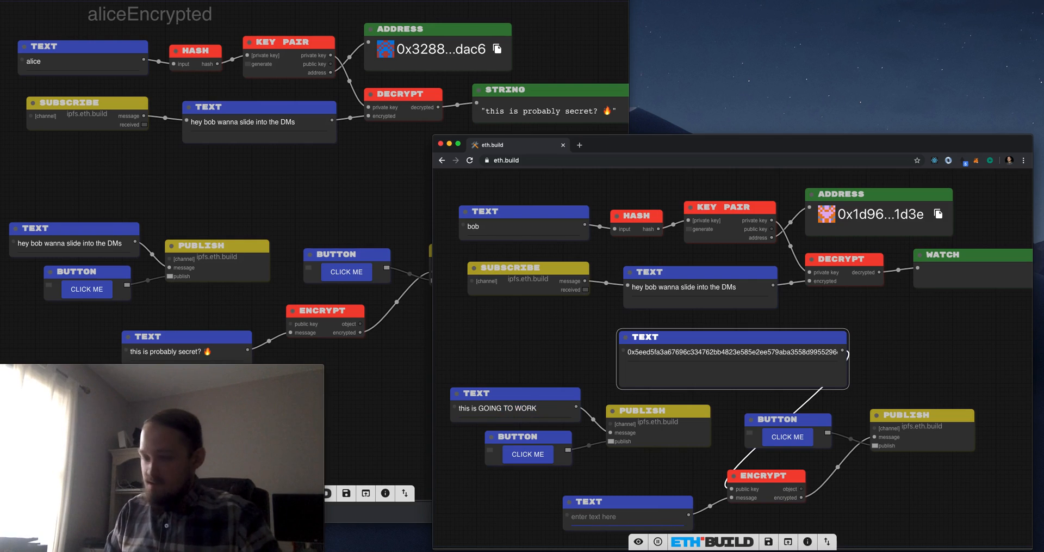
Enter "Wanna meet for grilled cheese later?" as bob's secret and publish it encrypted
{"action": "type", "text": "Wanna"}
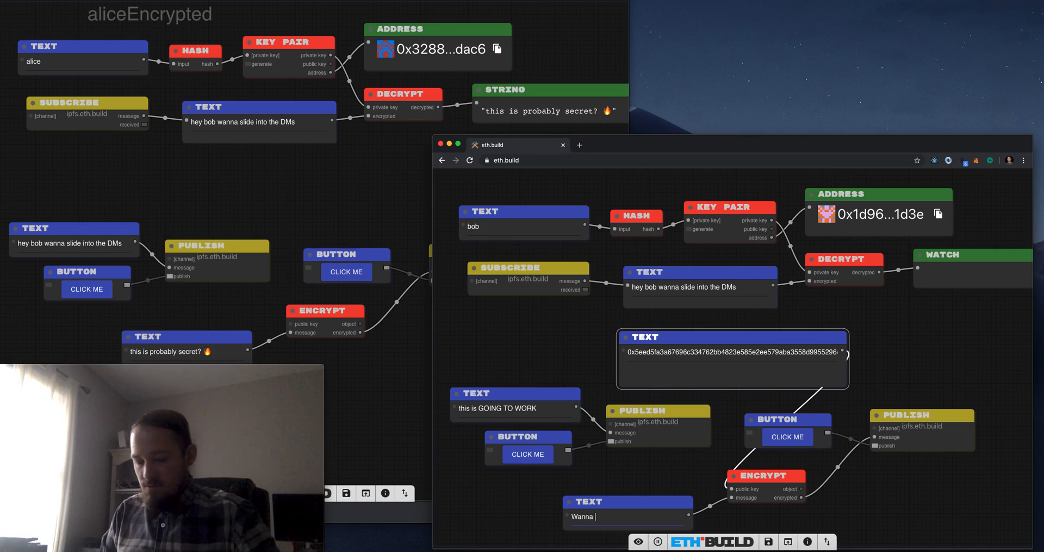
{"action": "type", "text": "meet for"}
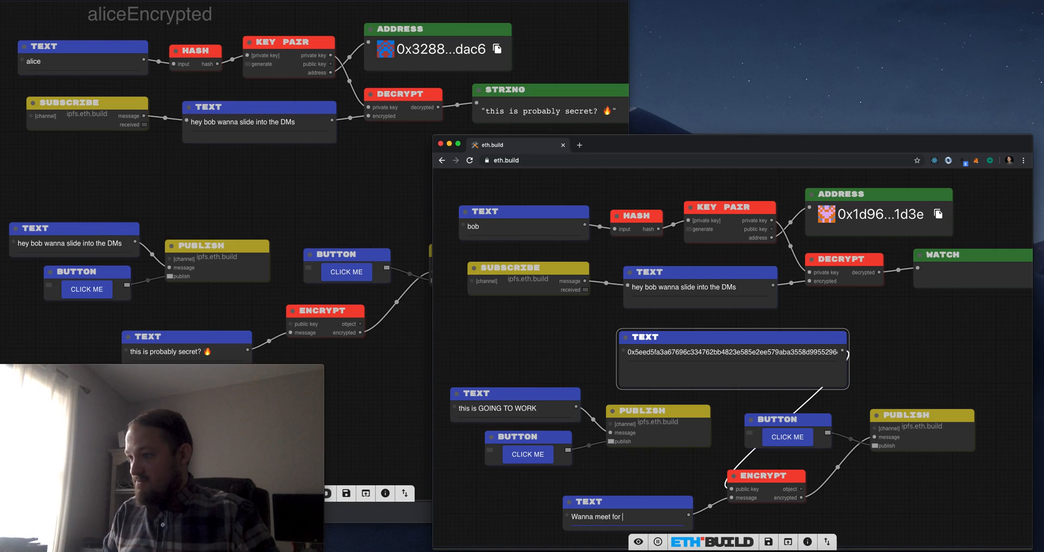
{"action": "type", "text": "g"}
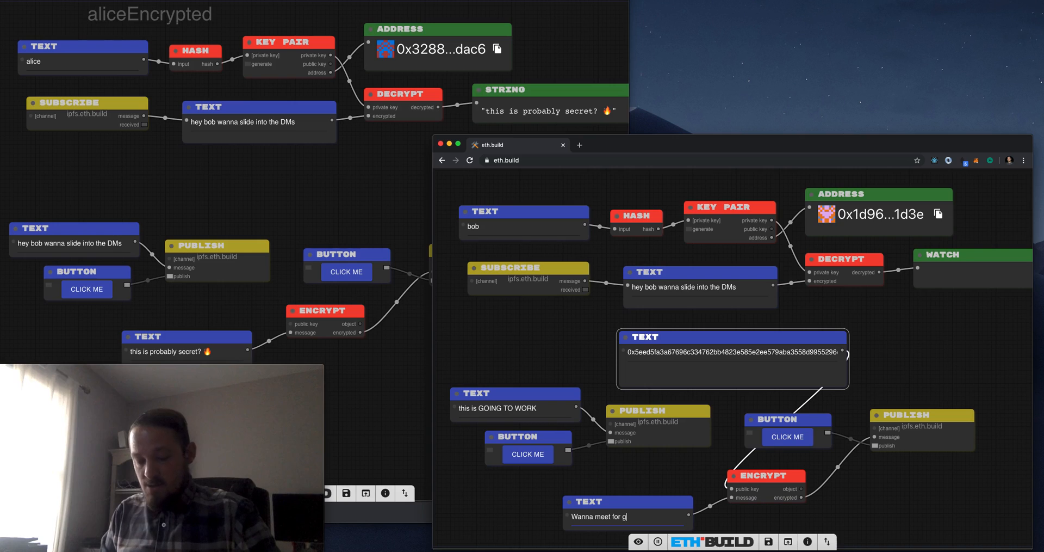
{"action": "type", "text": "rilled cheese"}
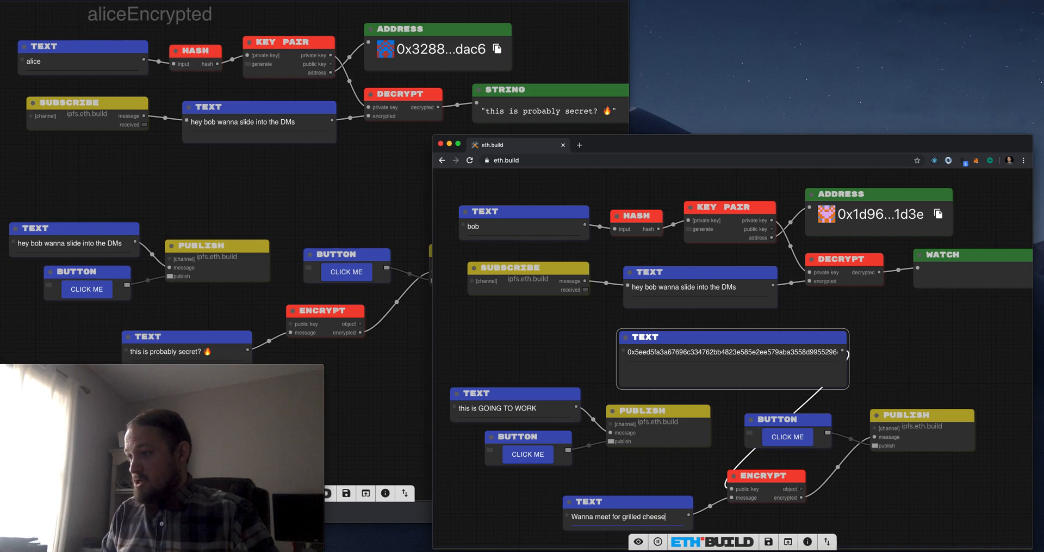
{"action": "type", "text": "later?"}
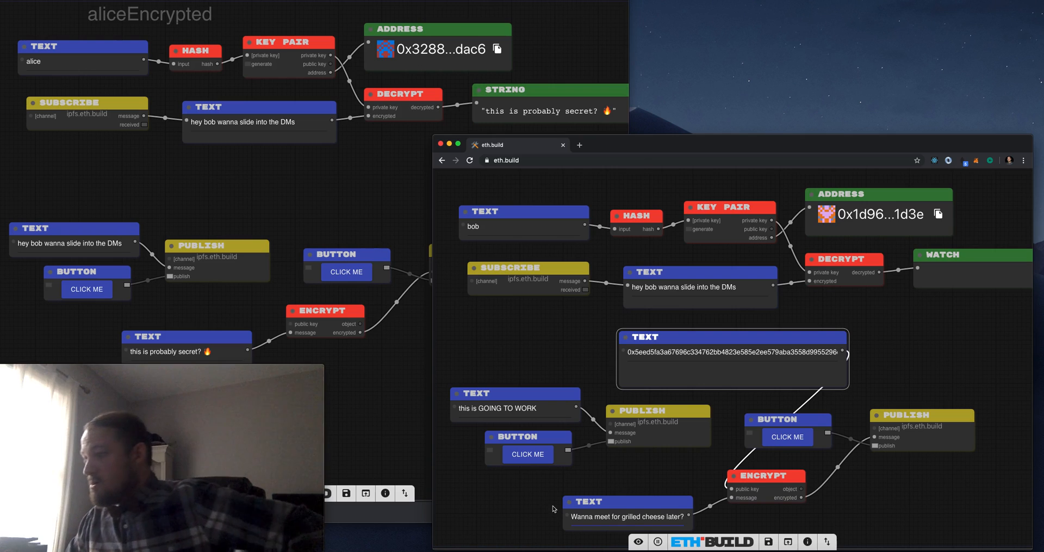
{"action": "mouse_move", "coordinate": [875, 459]}
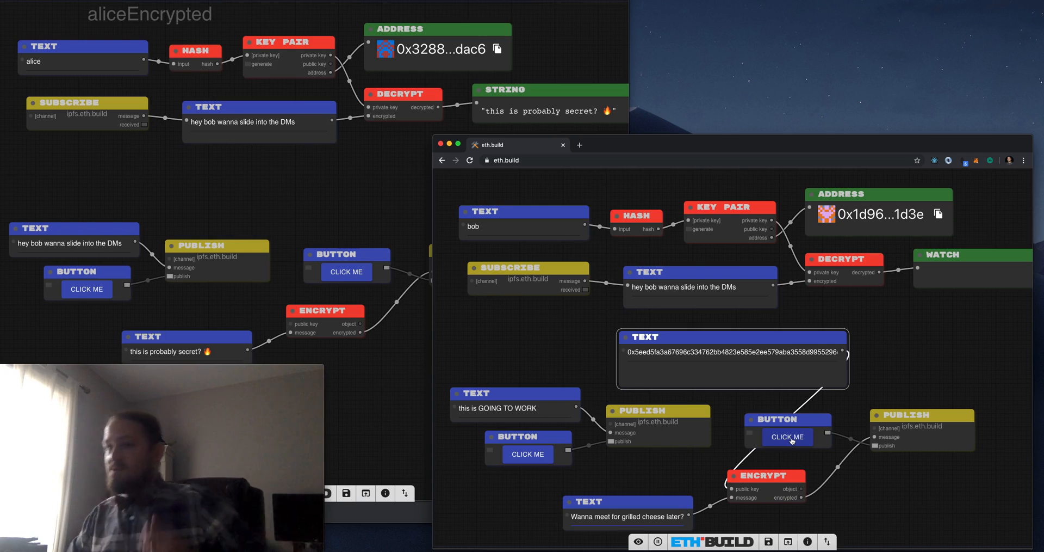
{"action": "left_click", "coordinate": [787, 436]}
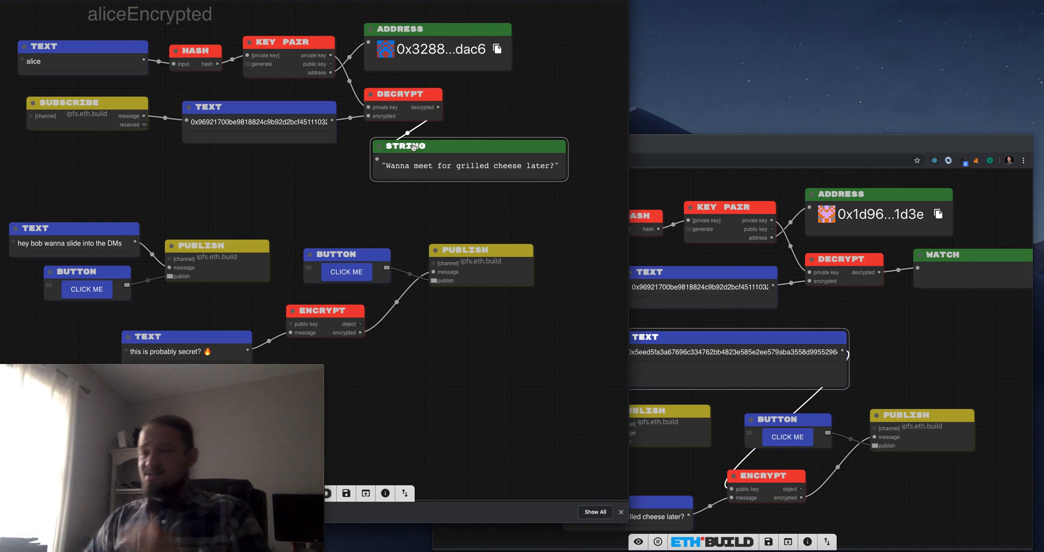
{"action": "mouse_move", "coordinate": [563, 250]}
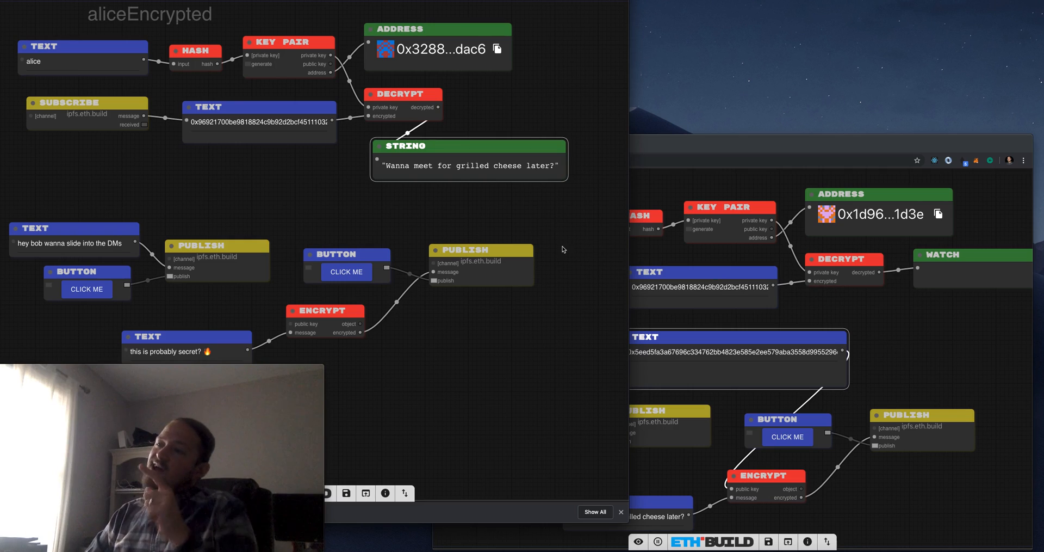
{"action": "mouse_move", "coordinate": [483, 201]}
{"action": "type", "text": "reco"}
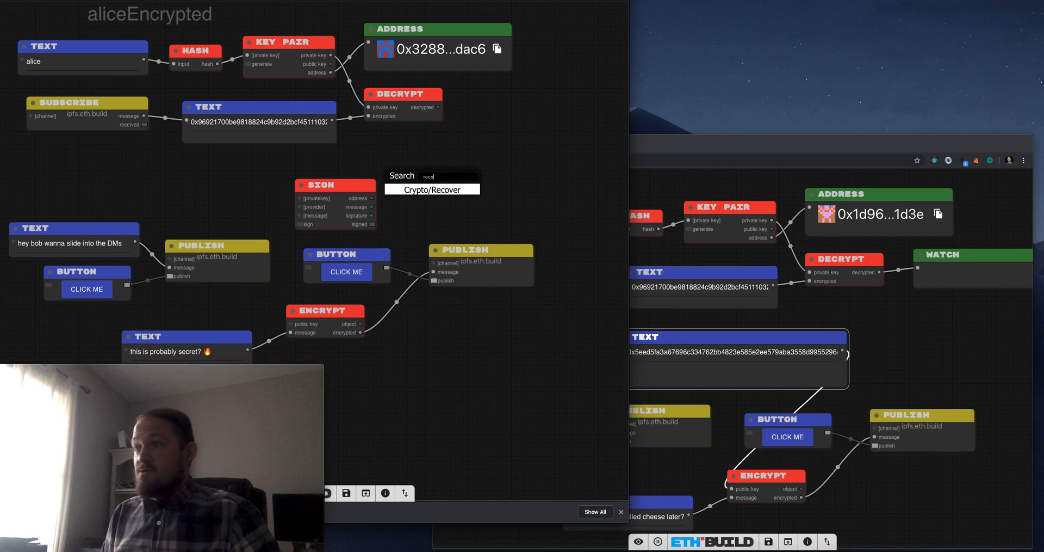
Add a Crypto/Recover node beside the Sign node in alice's graph
{"action": "left_click", "coordinate": [432, 189]}
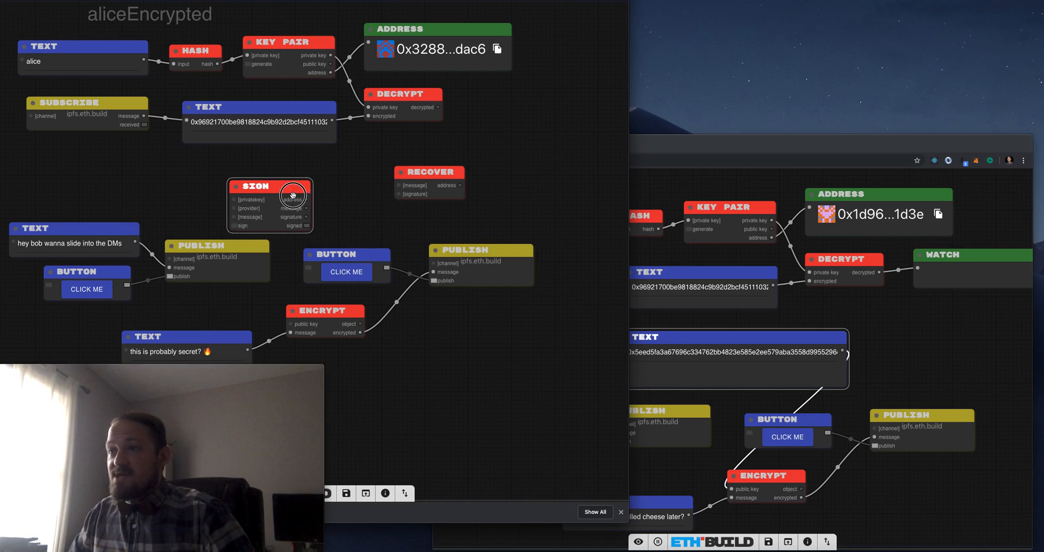